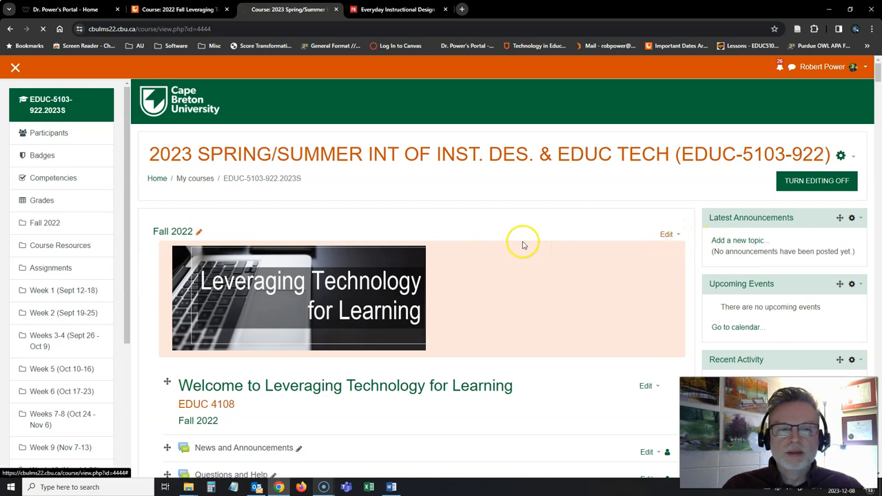
# - Rename the top course section from Fall 2022 to Winter 2024 and save
pyautogui.click(198, 231)
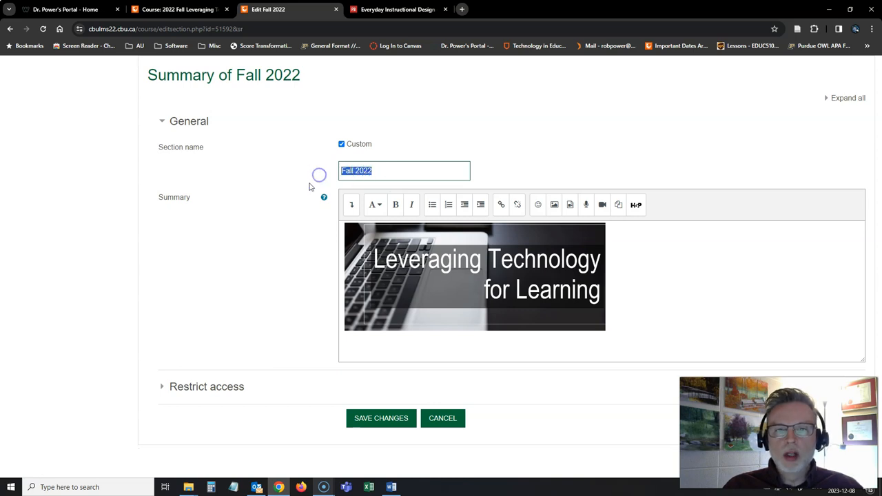
pyautogui.write('Winter 2024')
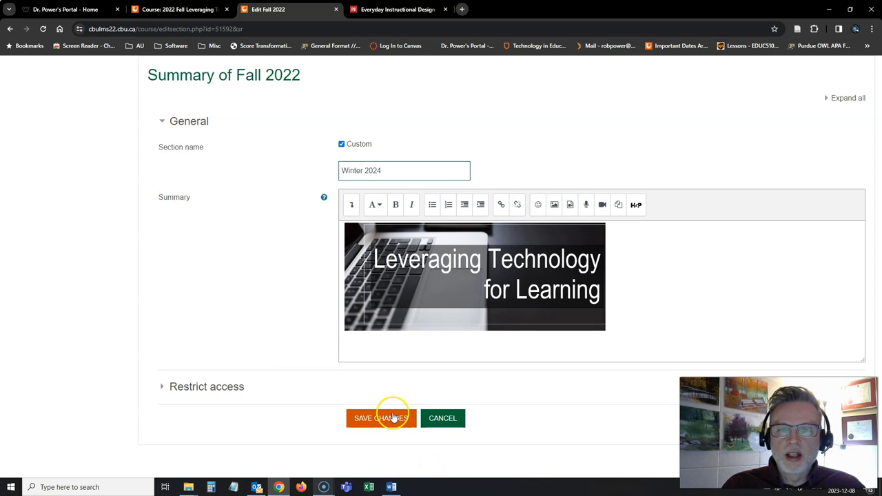
pyautogui.click(381, 418)
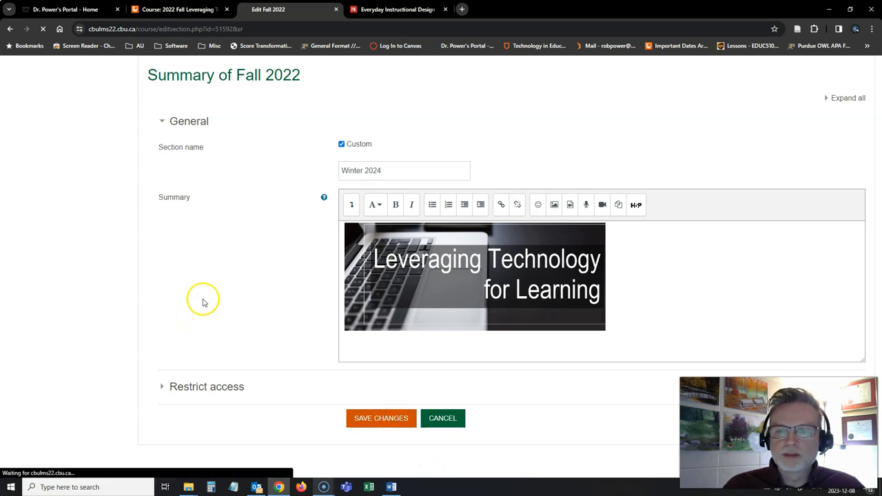
pyautogui.moveTo(261, 315)
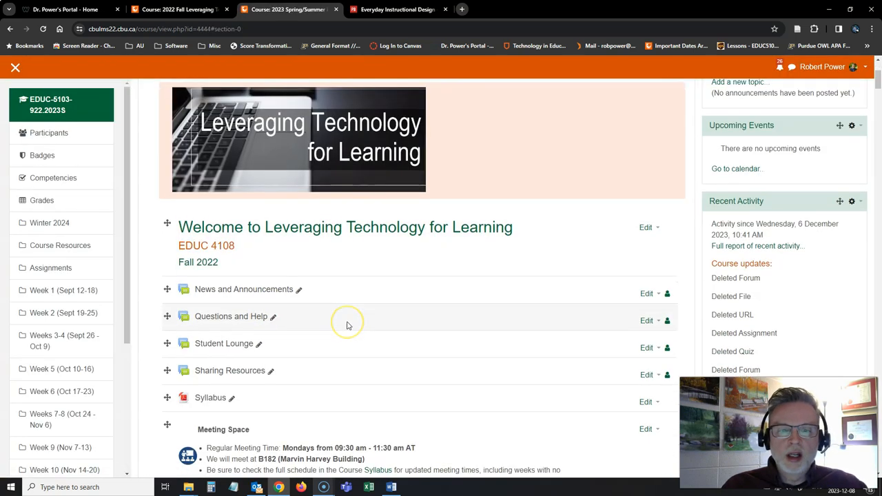
pyautogui.scroll(-3)
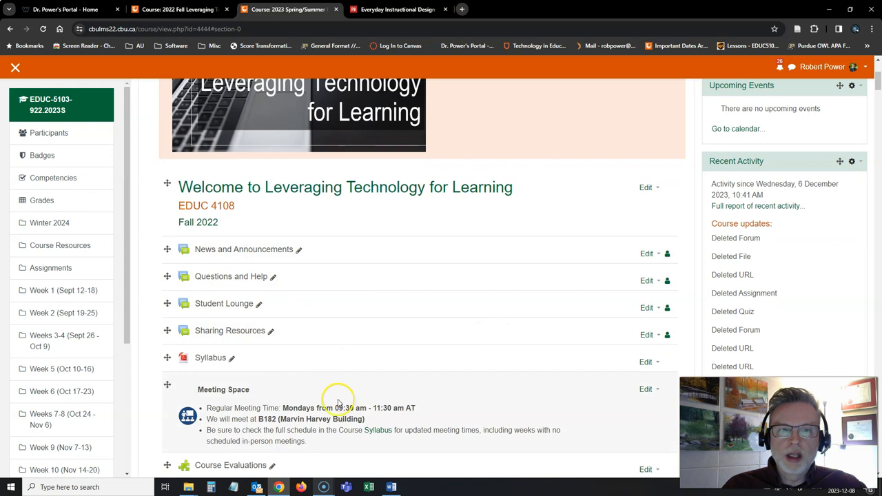
pyautogui.scroll(-3)
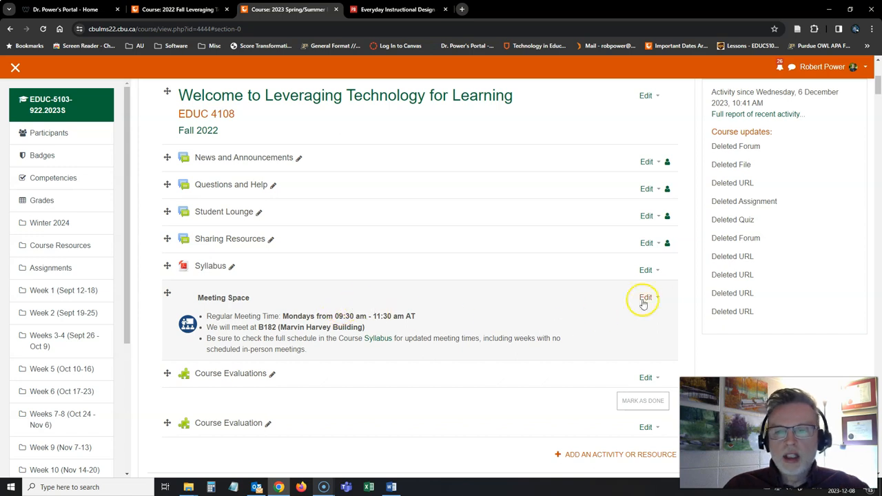
pyautogui.click(645, 296)
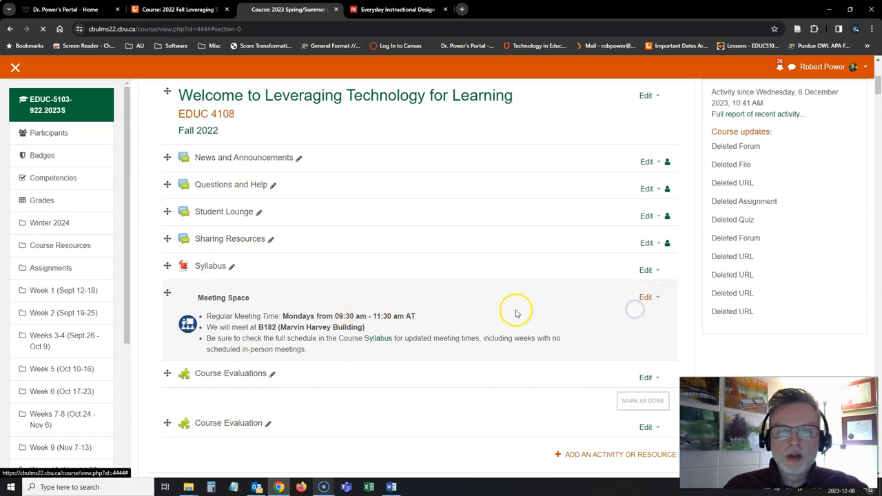
# - Edit the Meeting Space label to say online meetings, selecting MS Teams Platform to bold it
pyautogui.click(645, 297)
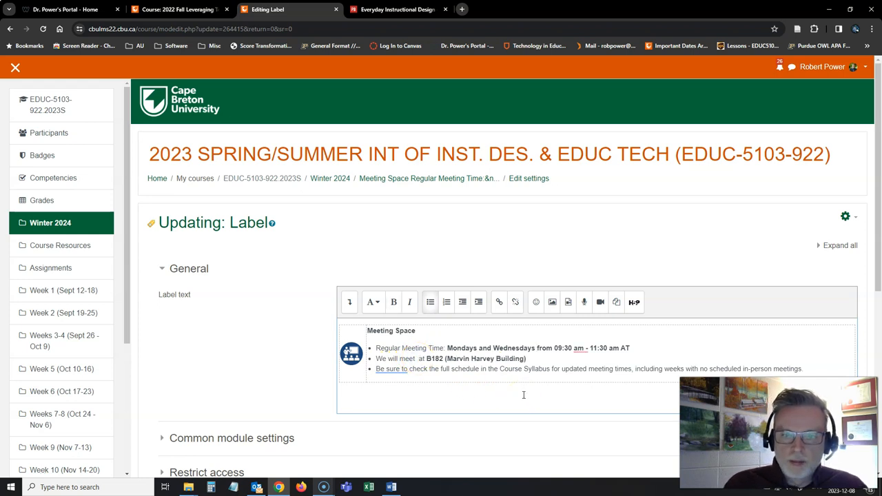
pyautogui.write('online via the MS Teams Platform')
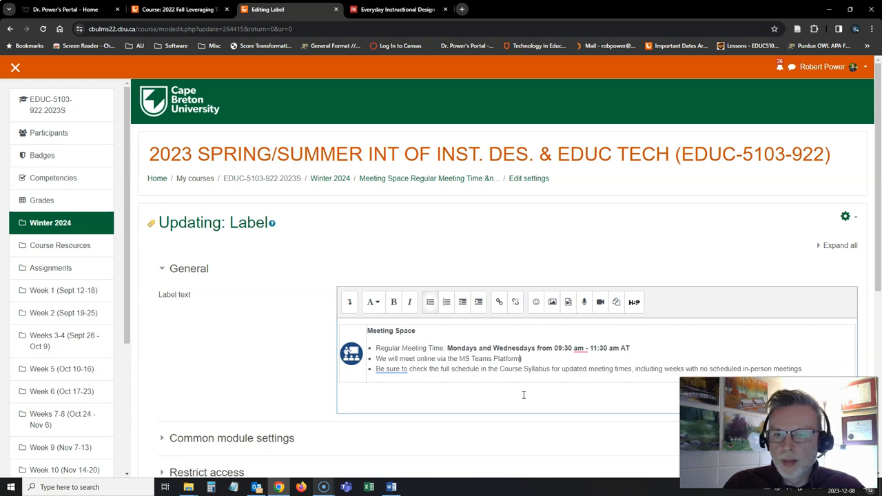
pyautogui.doubleClick(505, 358)
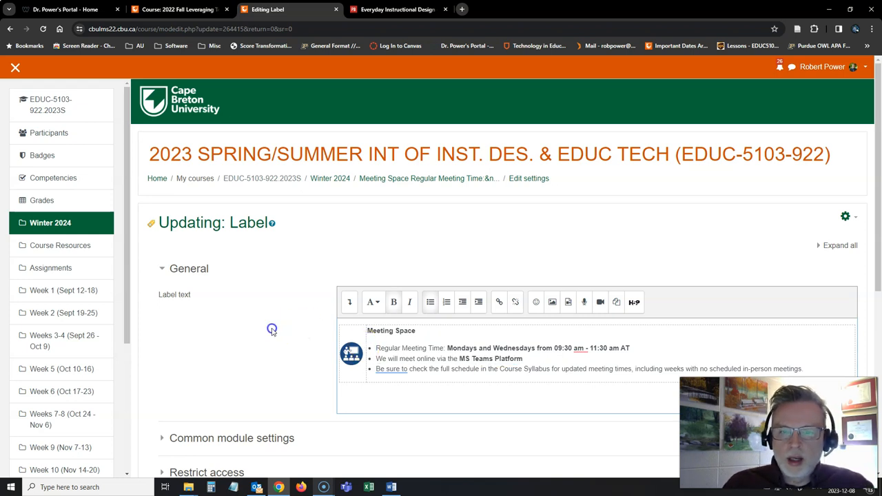
pyautogui.scroll(-3)
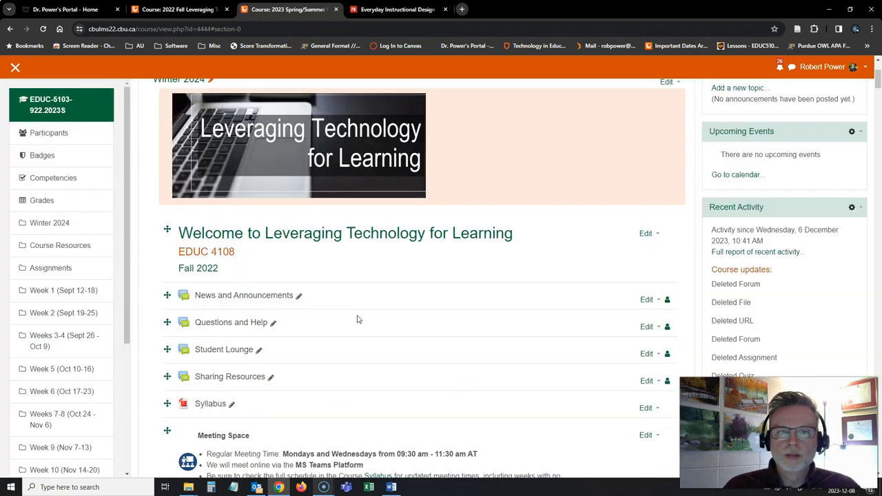
# - Scroll the course page to the Online Meeting Space heading and its Microsoft Teams description
pyautogui.scroll(-3)
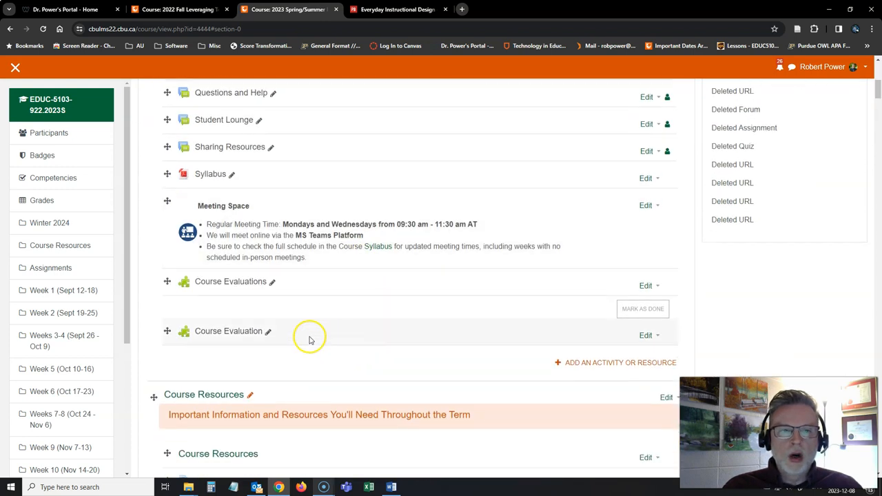
pyautogui.scroll(-3)
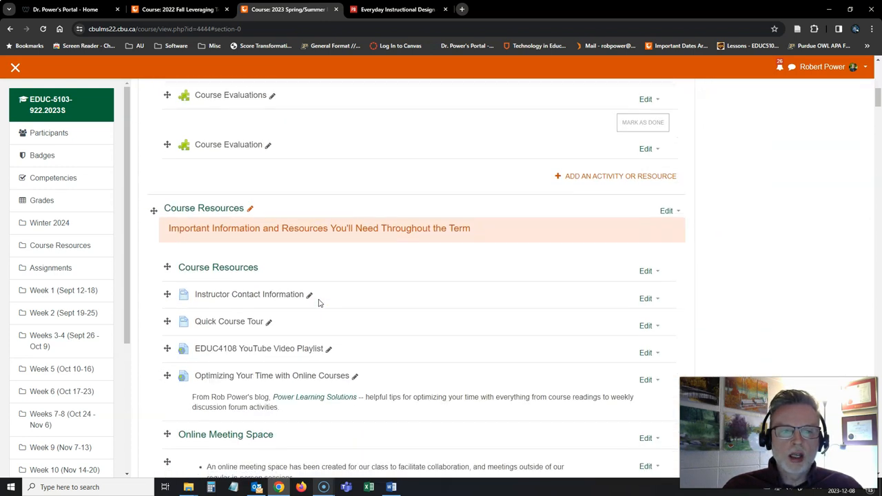
pyautogui.scroll(-3)
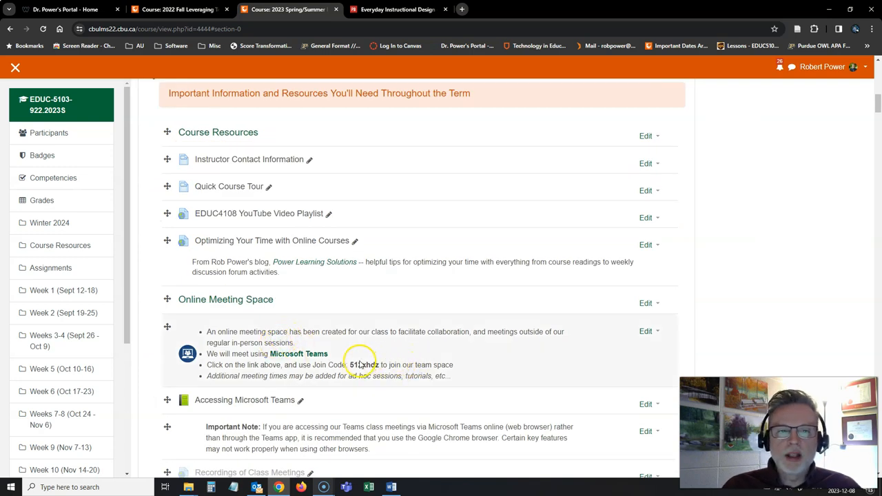
pyautogui.scroll(3)
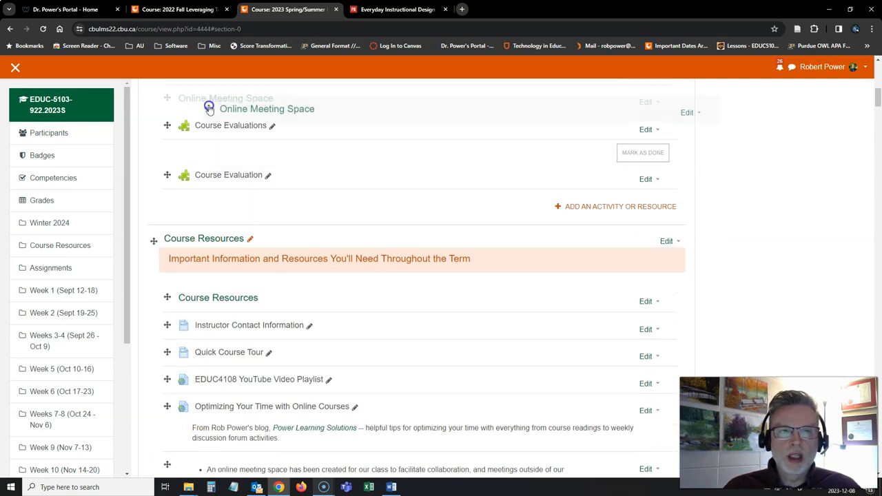
pyautogui.scroll(-3)
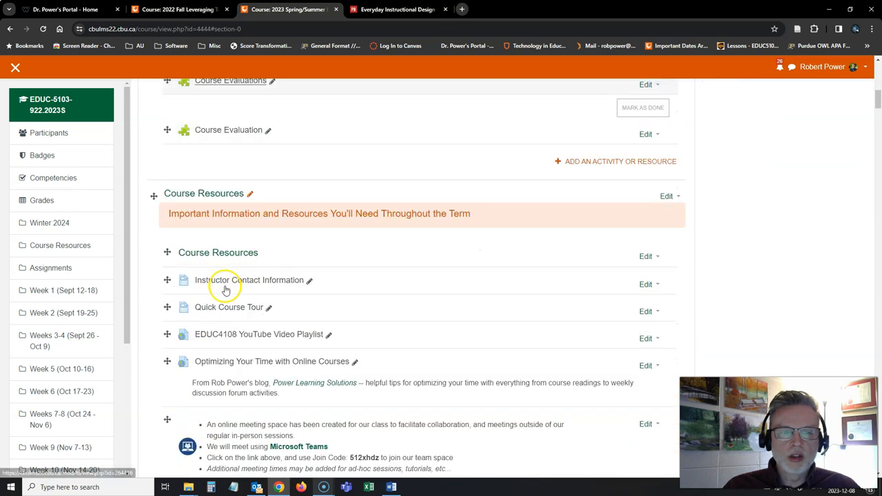
pyautogui.scroll(-3)
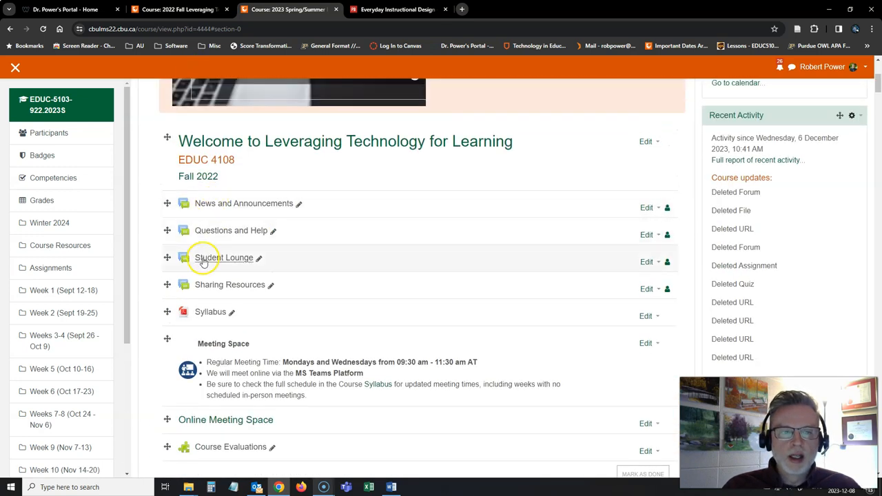
pyautogui.scroll(-3)
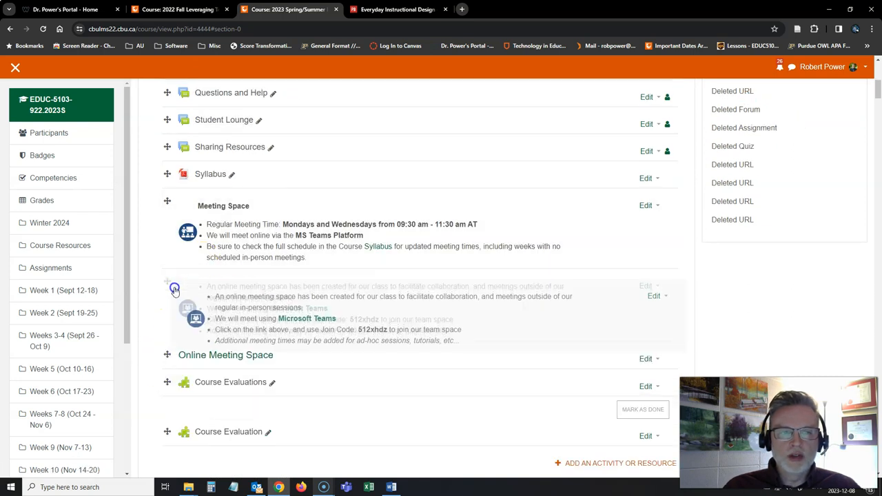
pyautogui.scroll(-3)
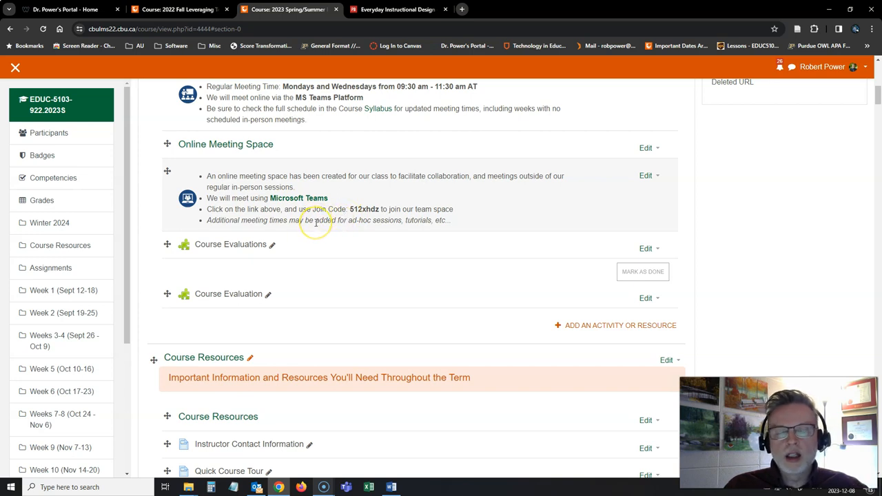
pyautogui.moveTo(315, 219)
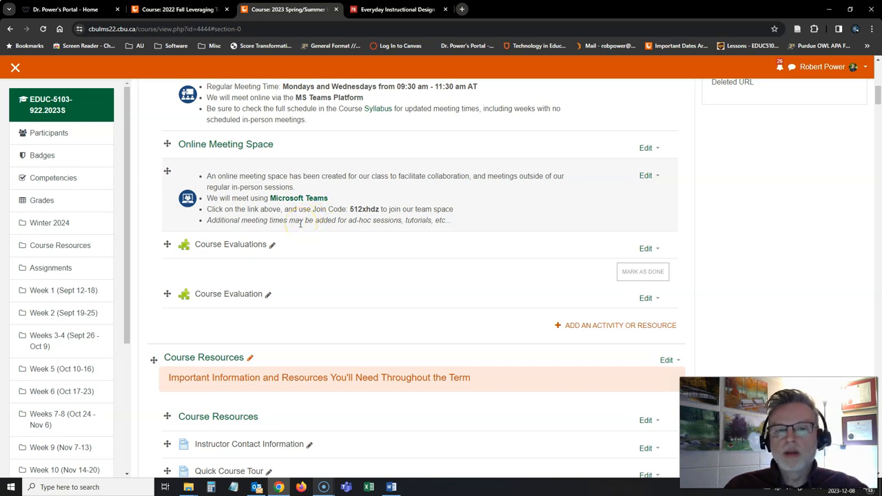
pyautogui.scroll(-3)
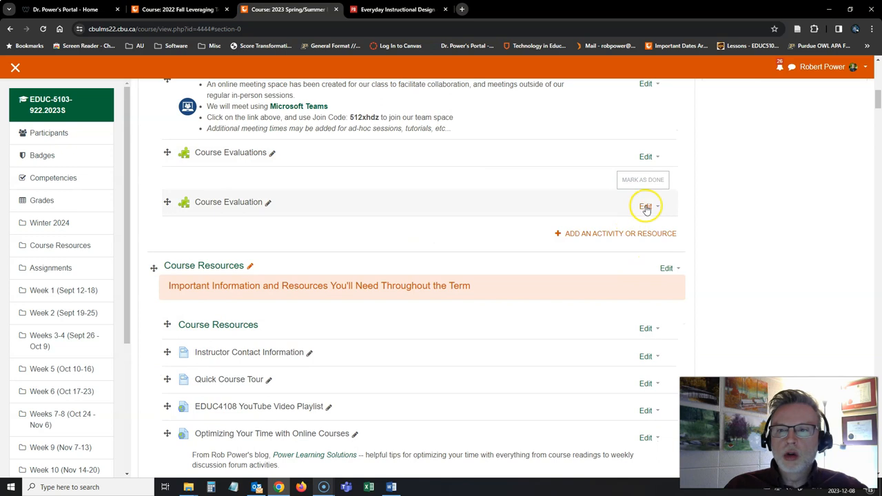
# - Delete the duplicate Course Evaluation activity from the opening section
pyautogui.click(646, 206)
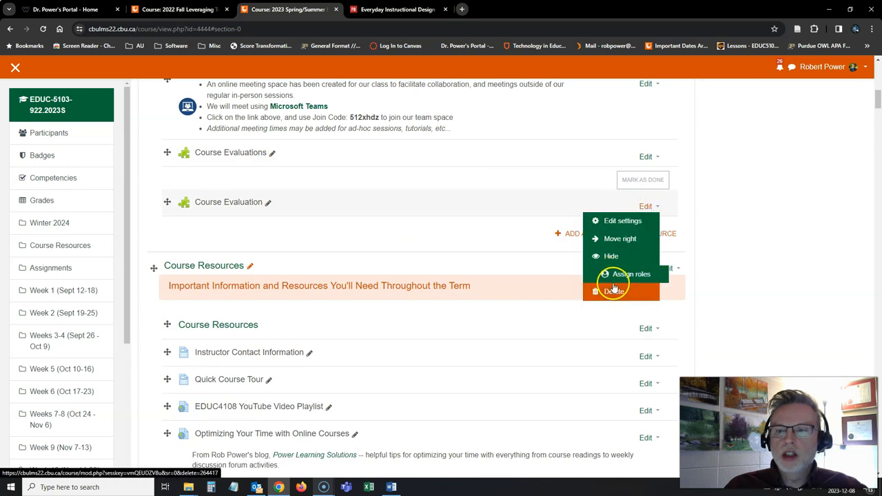
pyautogui.click(613, 291)
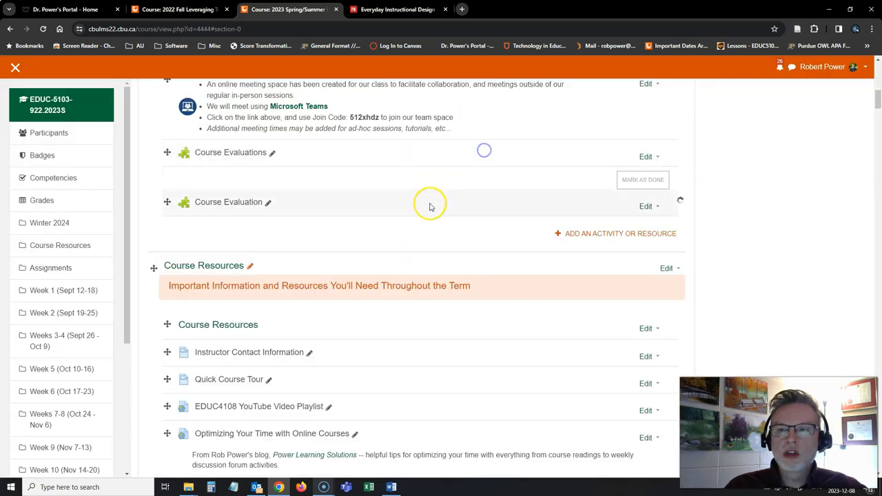
pyautogui.scroll(-3)
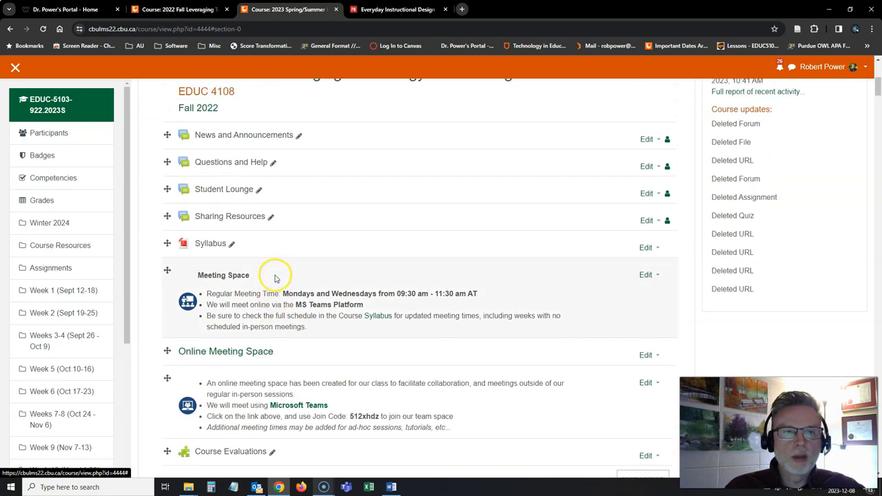
pyautogui.scroll(-3)
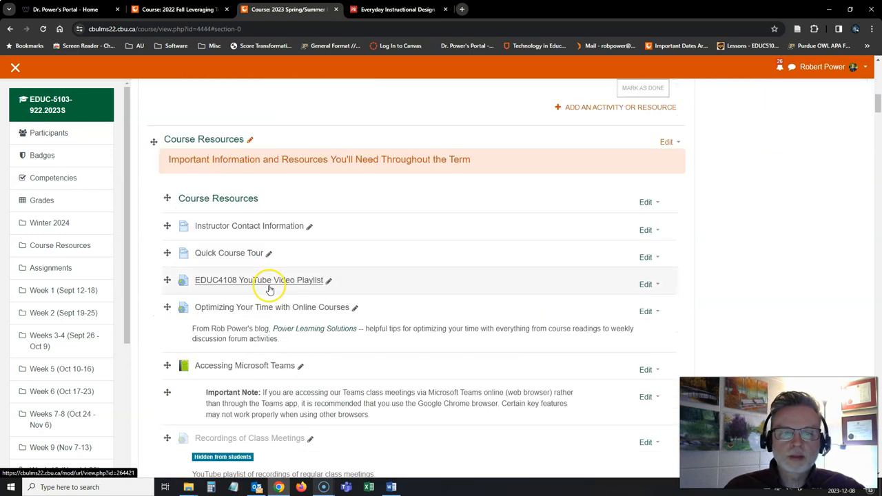
pyautogui.scroll(-3)
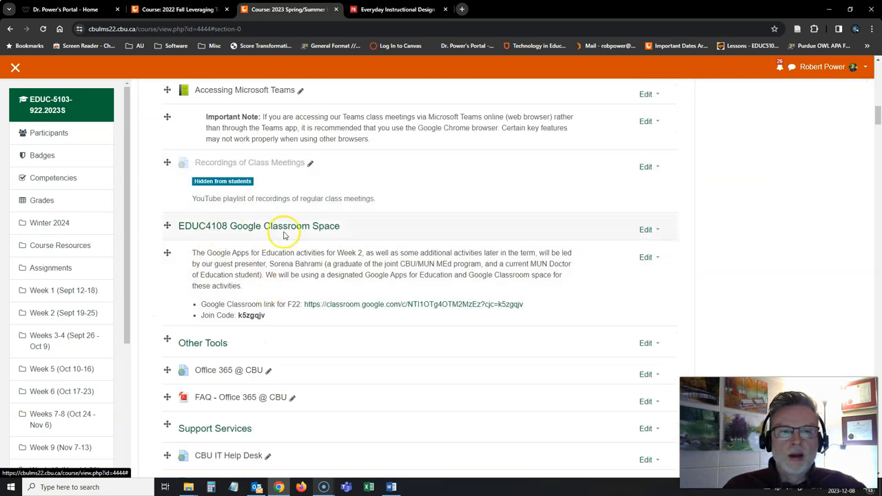
pyautogui.scroll(-3)
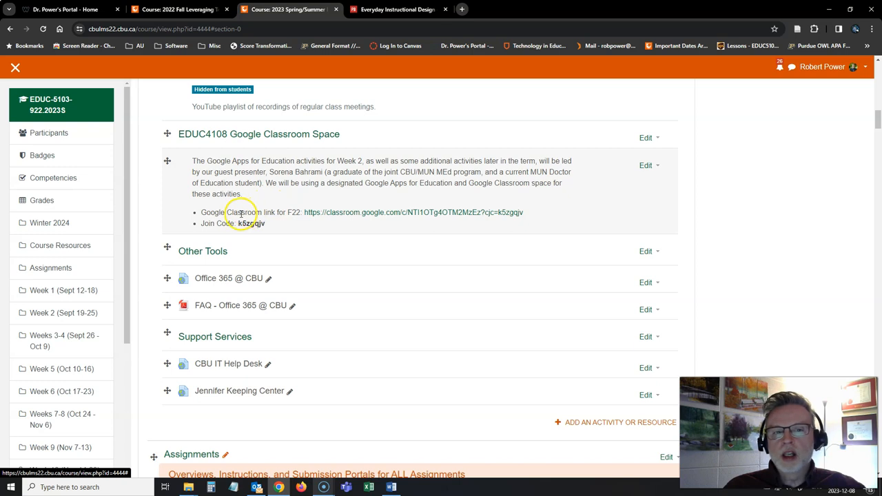
pyautogui.moveTo(281, 213)
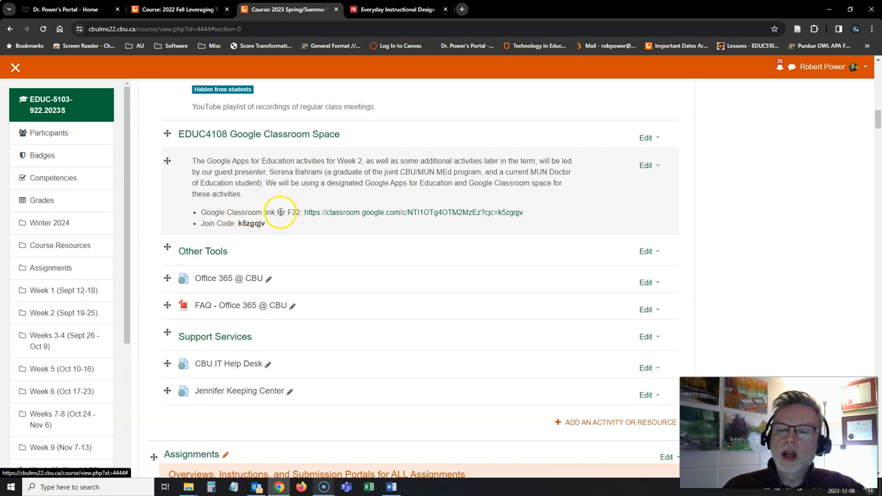
pyautogui.moveTo(279, 213)
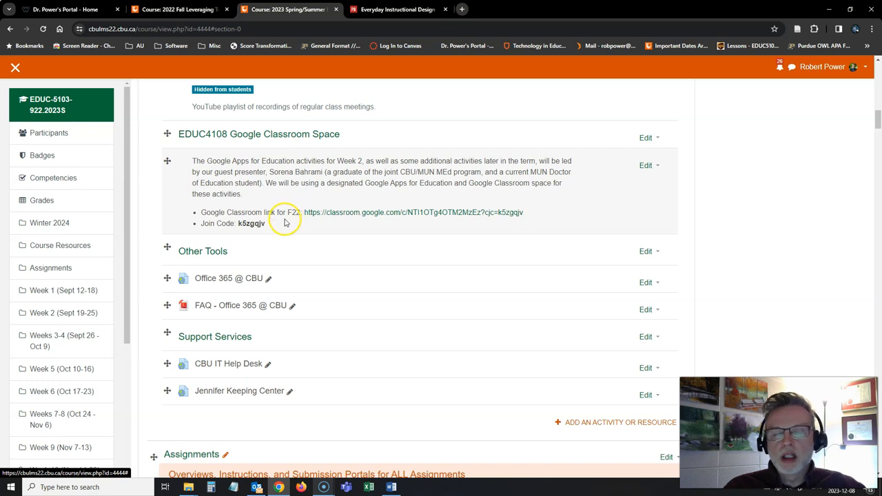
pyautogui.scroll(-3)
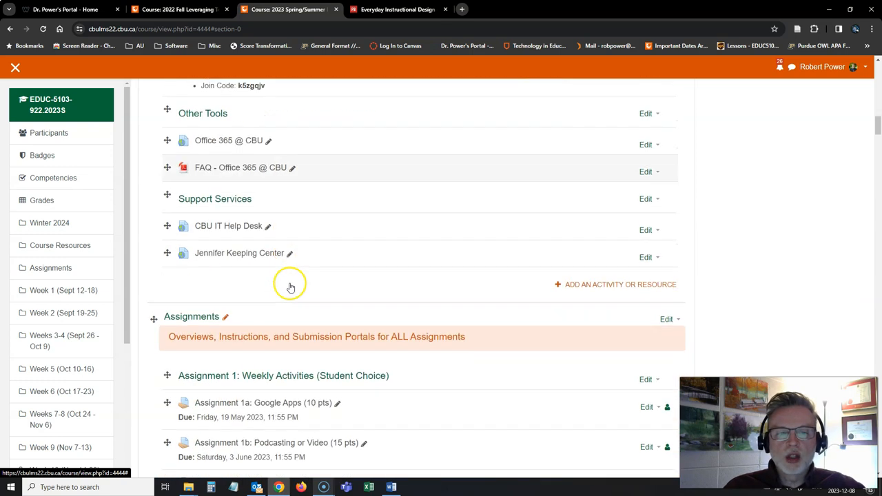
pyautogui.scroll(-3)
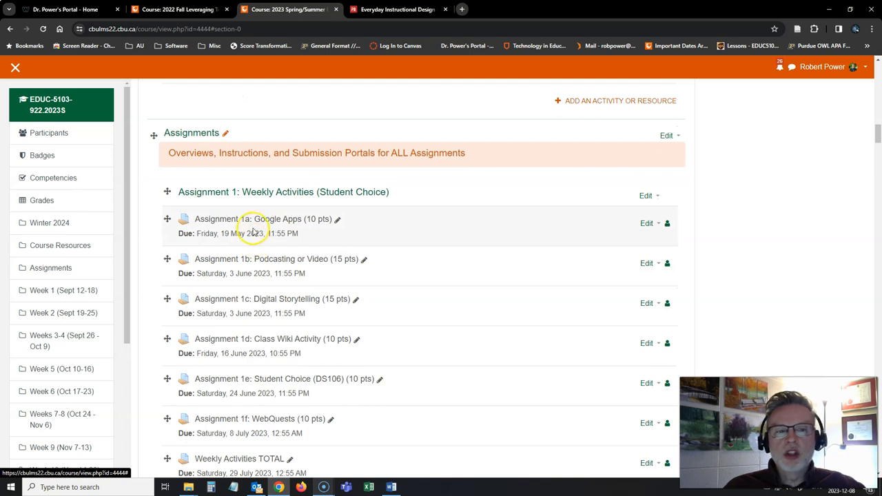
pyautogui.moveTo(251, 231)
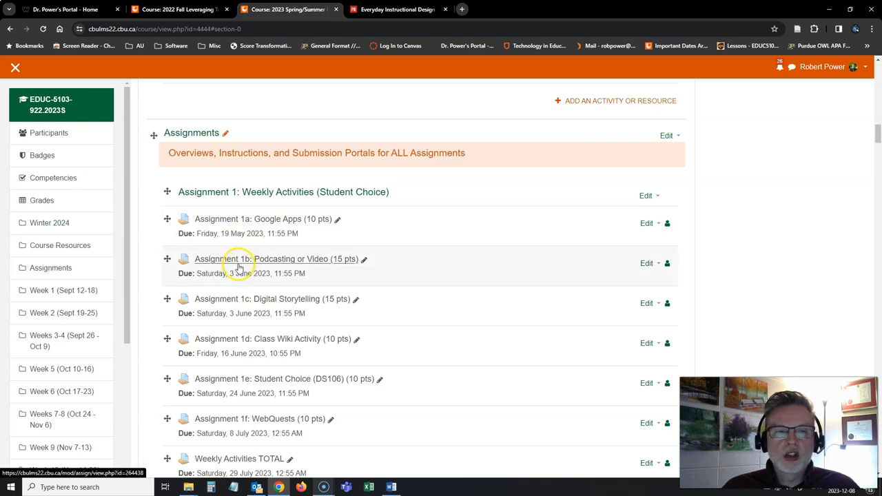
pyautogui.moveTo(234, 259)
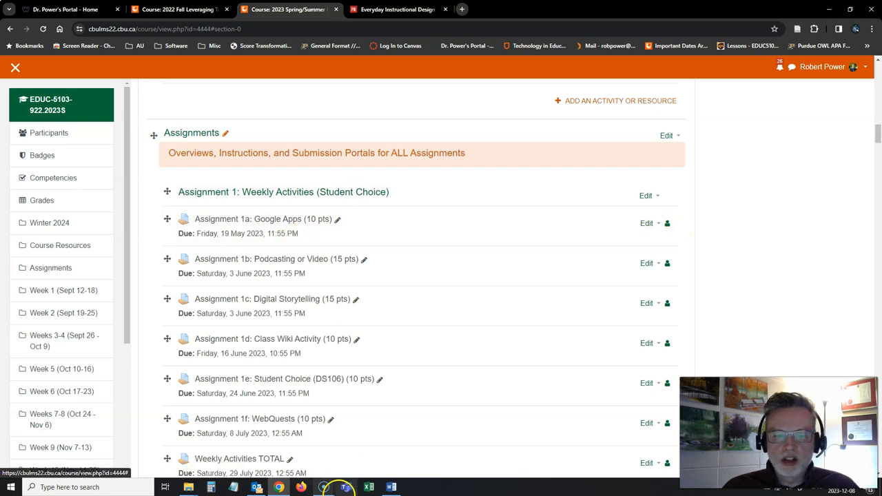
# - Check the Word outline's January 14, 2024 due date, then open Assignment 1a's actions
pyautogui.click(391, 487)
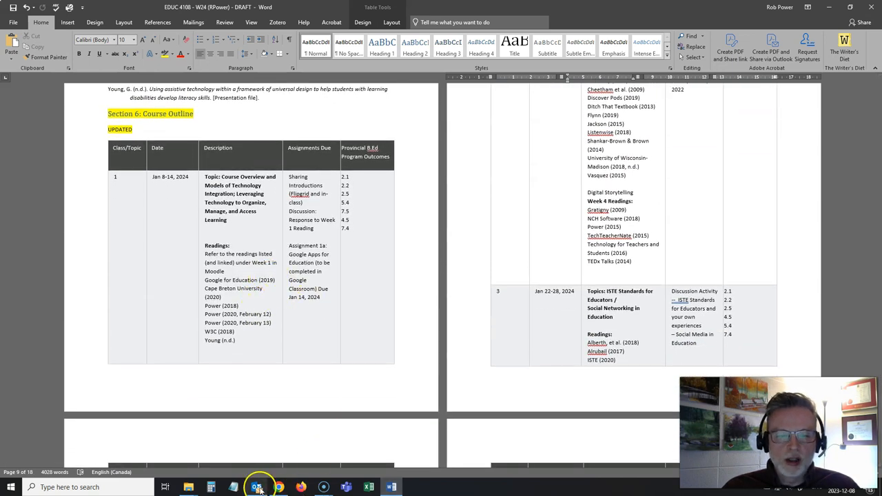
pyautogui.click(278, 487)
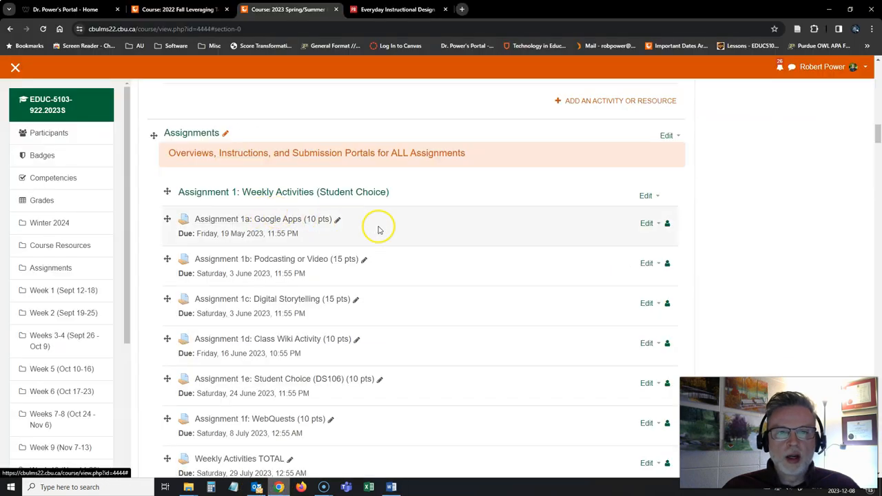
pyautogui.click(646, 222)
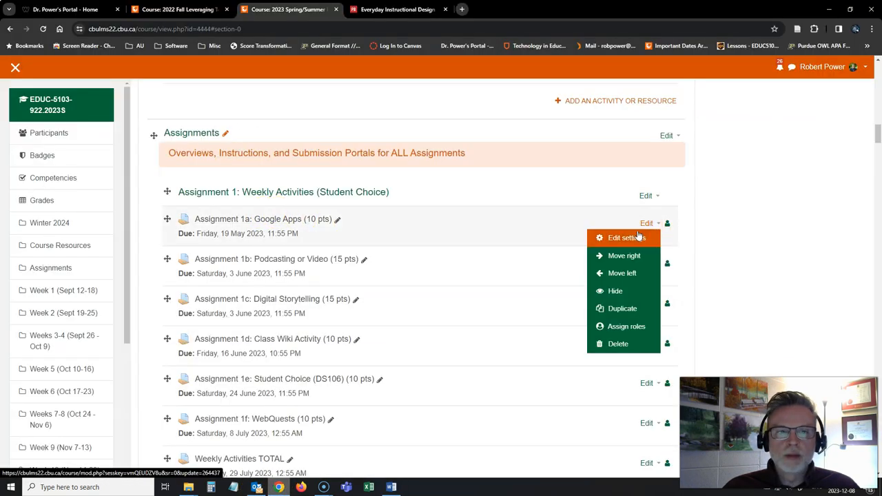
pyautogui.click(390, 487)
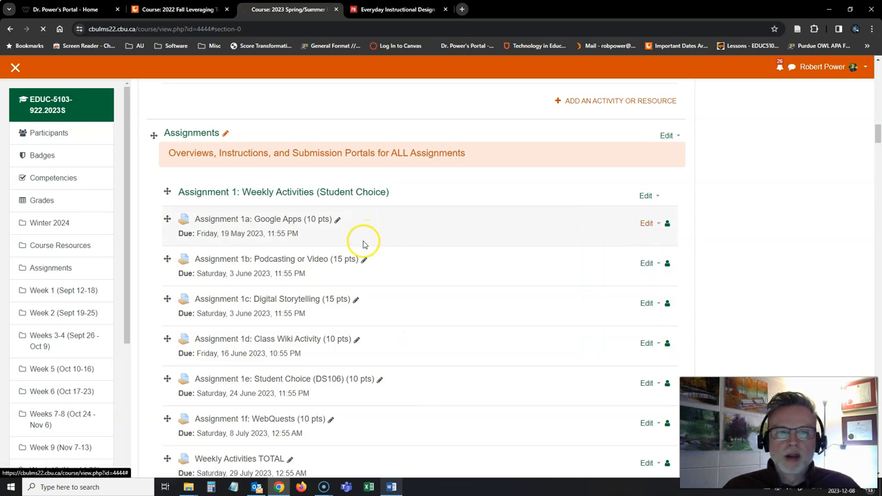
# - Change Assignment 1a's due date year for Winter 2024, then save and return to course
pyautogui.click(337, 219)
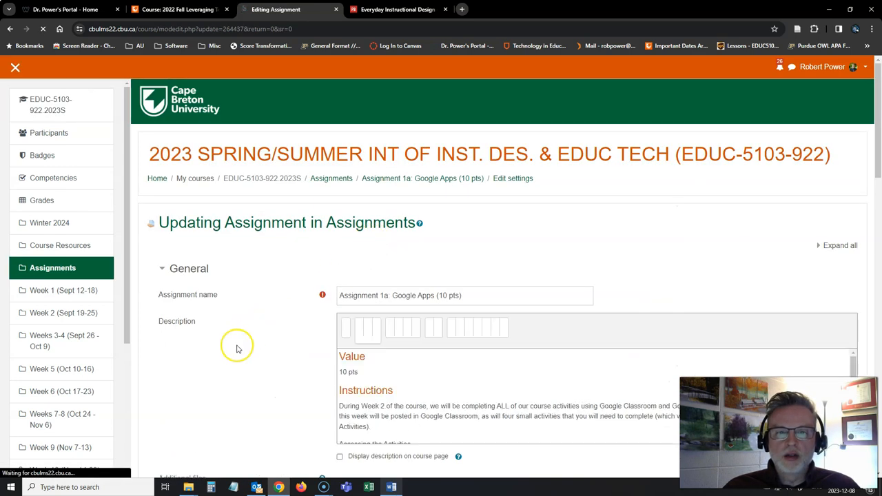
pyautogui.scroll(-3)
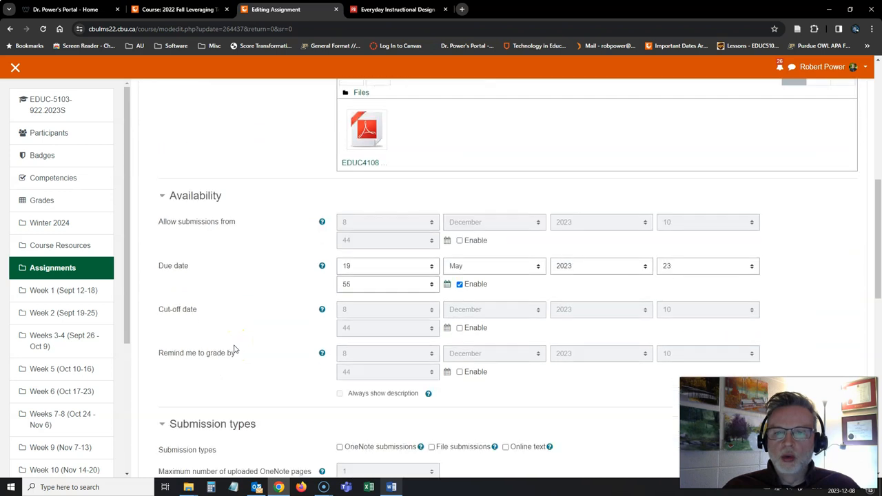
pyautogui.click(599, 265)
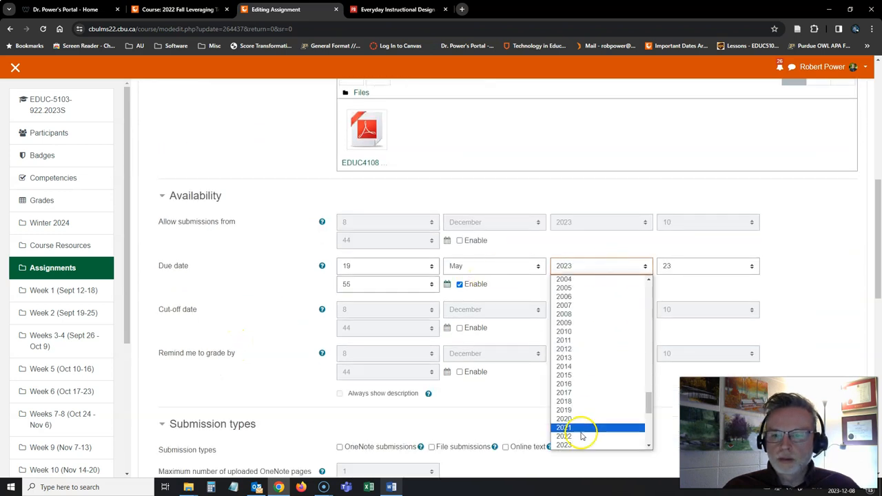
pyautogui.click(564, 419)
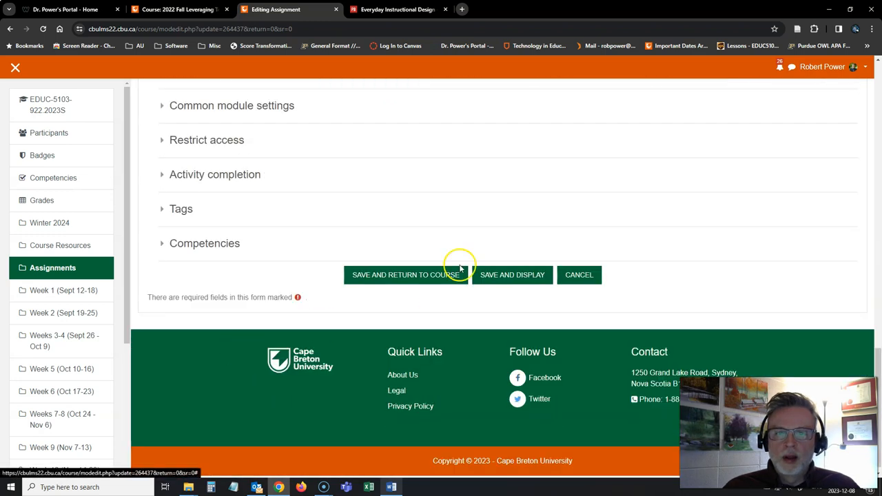
pyautogui.click(405, 274)
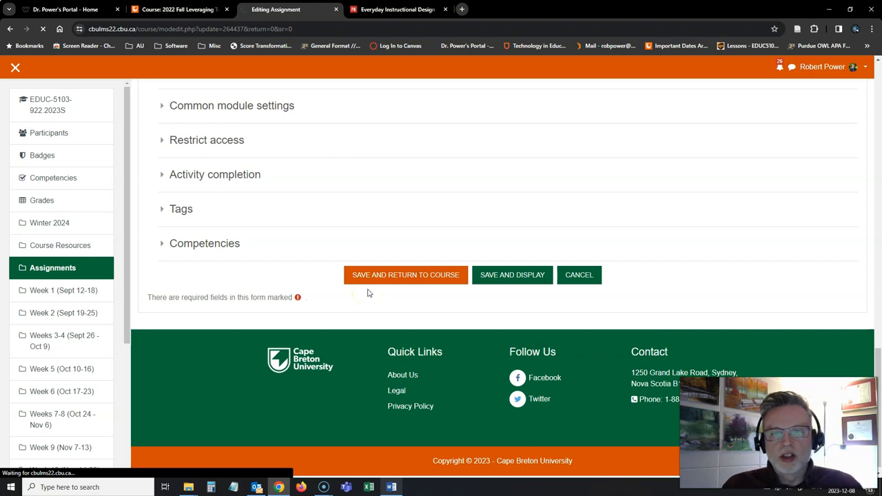
pyautogui.click(405, 275)
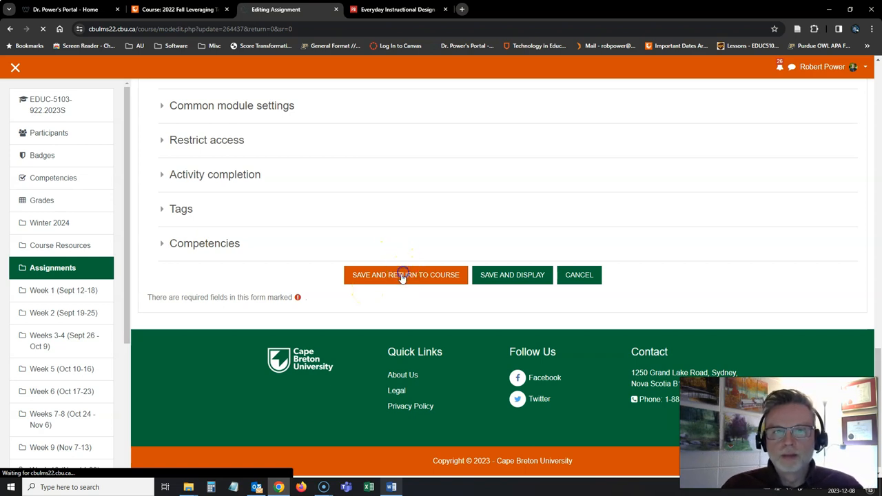
pyautogui.click(405, 275)
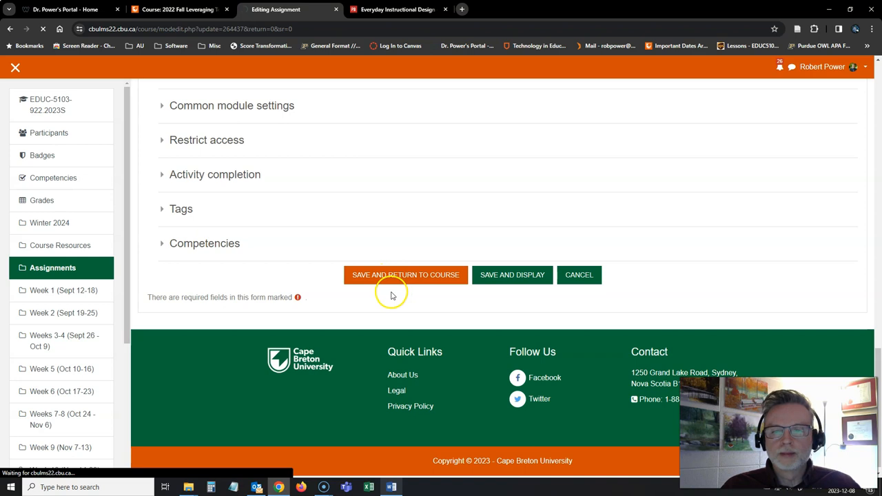
pyautogui.moveTo(374, 299)
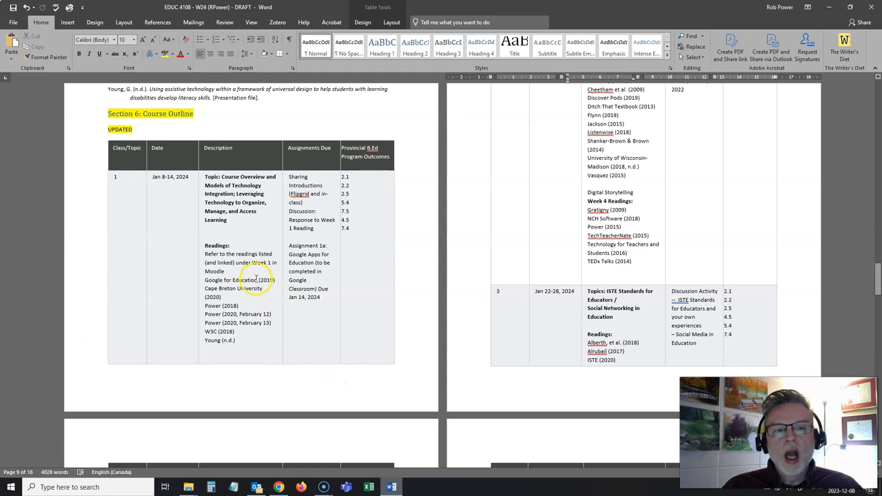
# - Scroll the Moodle course page down to Week 1 (Sept 12-18)
pyautogui.scroll(-3)
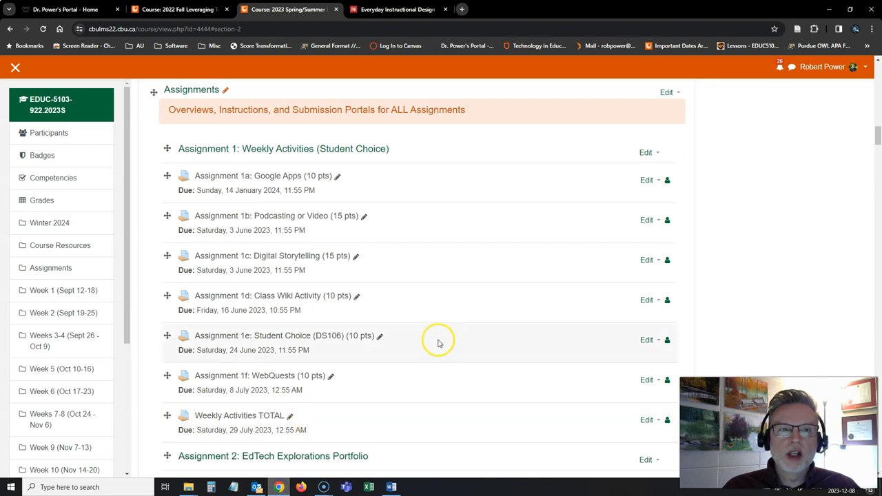
pyautogui.scroll(-3)
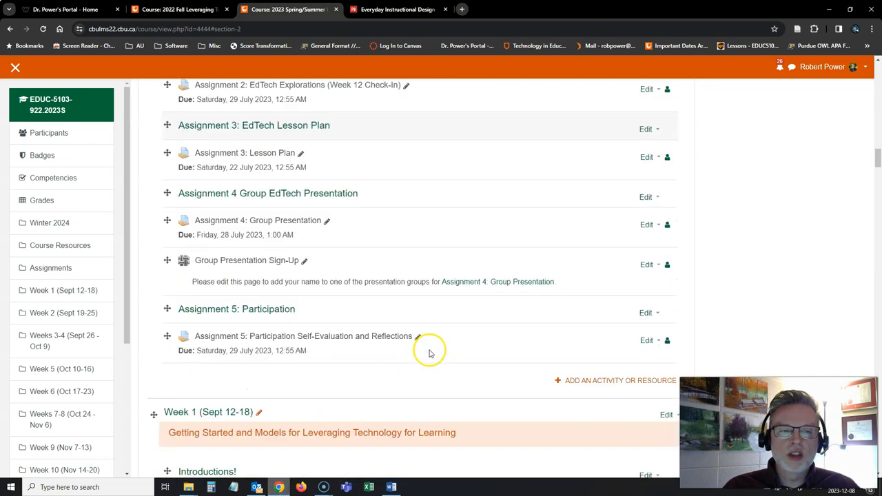
pyautogui.scroll(-3)
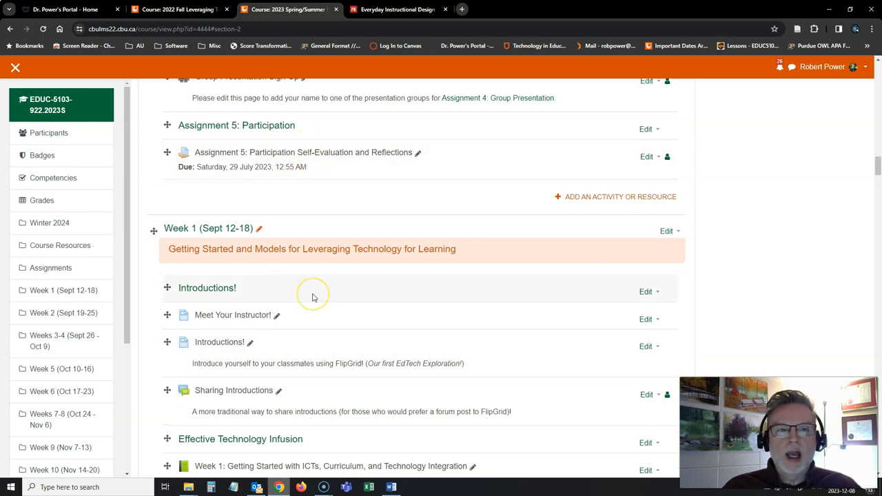
pyautogui.scroll(3)
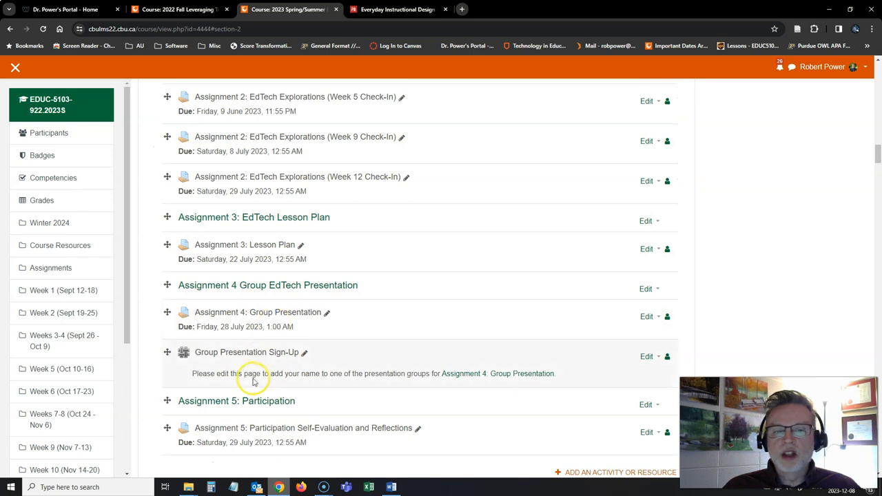
pyautogui.scroll(-3)
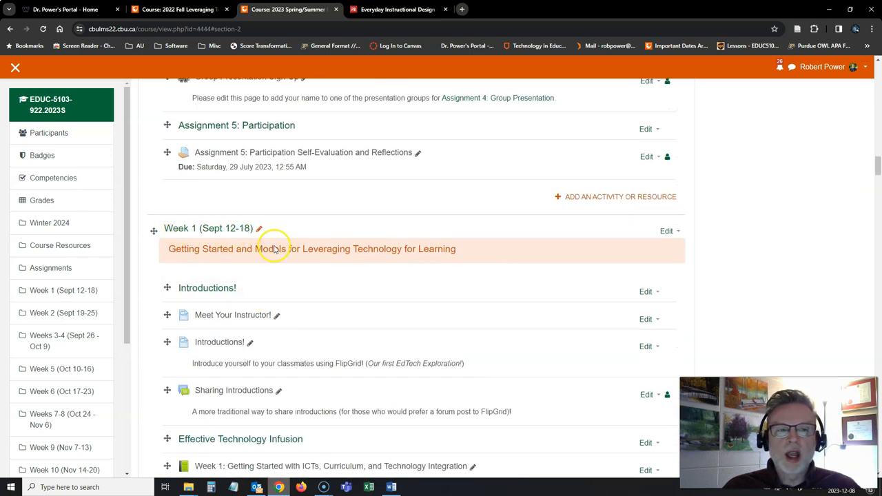
# - Open Week 1's topic settings and type 'January 18-14' into its section name
pyautogui.click(668, 231)
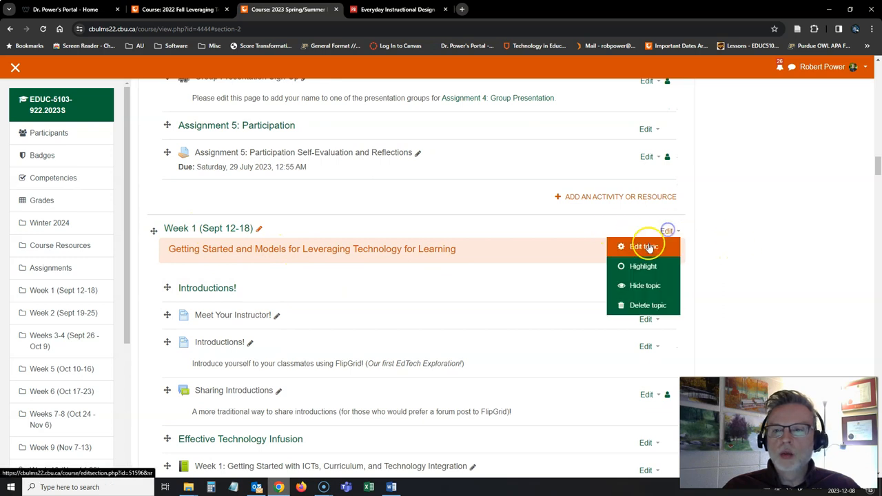
pyautogui.click(643, 246)
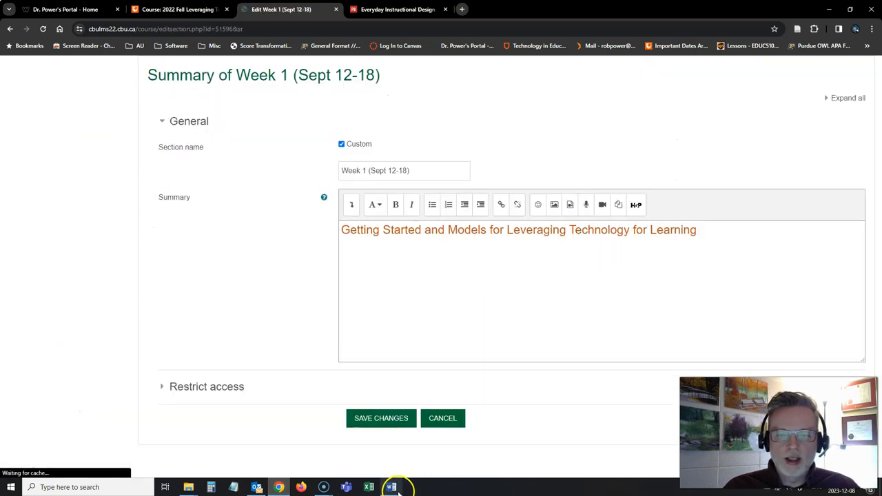
pyautogui.click(390, 487)
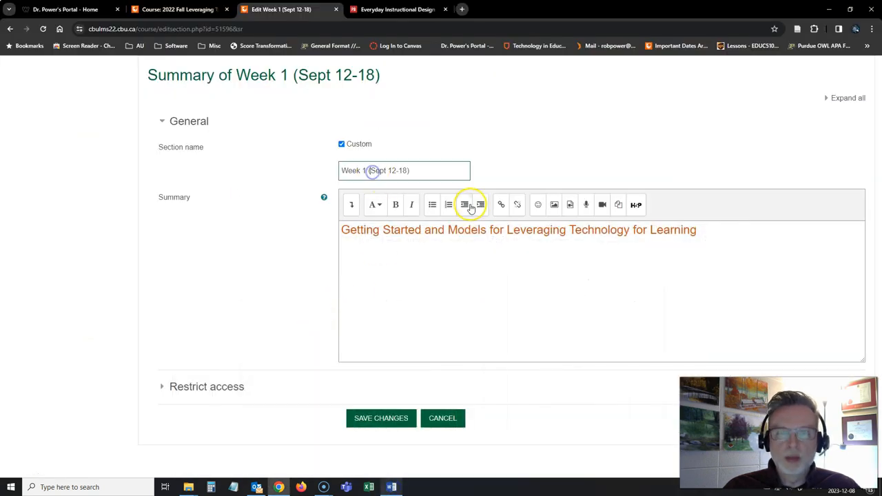
pyautogui.write('Janua')
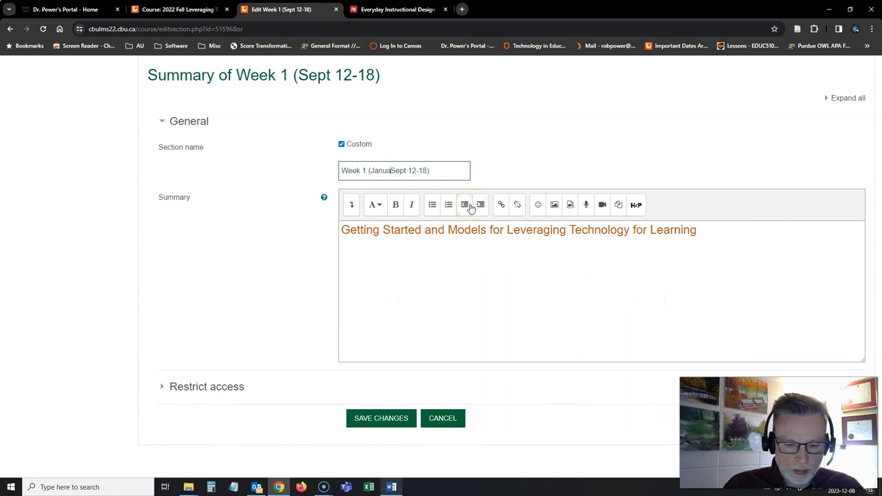
pyautogui.write('January 18-14')
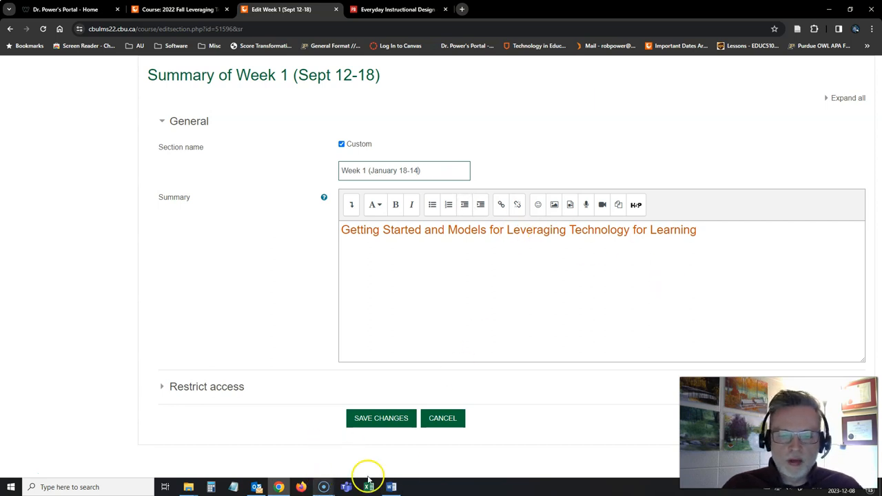
# - Select the Week 1 topic title in the Word outline's Description cell
pyautogui.click(390, 487)
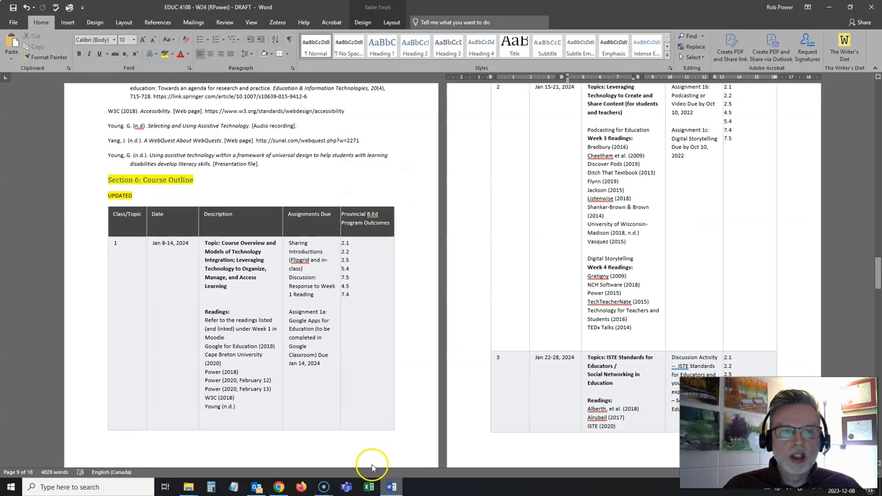
pyautogui.click(221, 245)
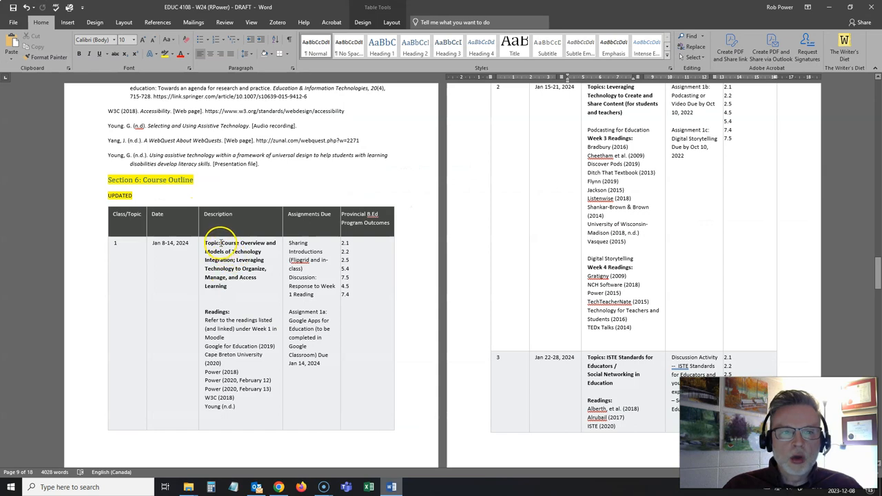
pyautogui.moveTo(206, 242); pyautogui.dragTo(238, 281)
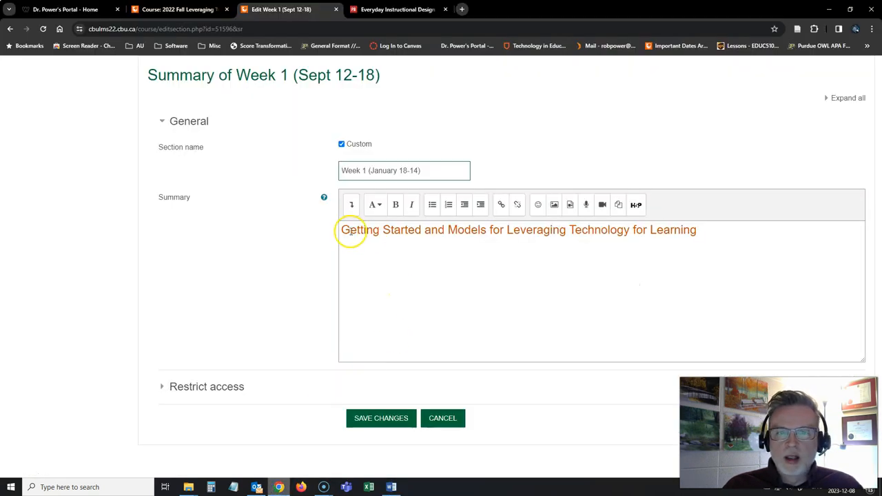
# - Replace Week 1's summary with 'Course Overview and Models of Technology Integration…' and save
pyautogui.tripleClick(517, 229)
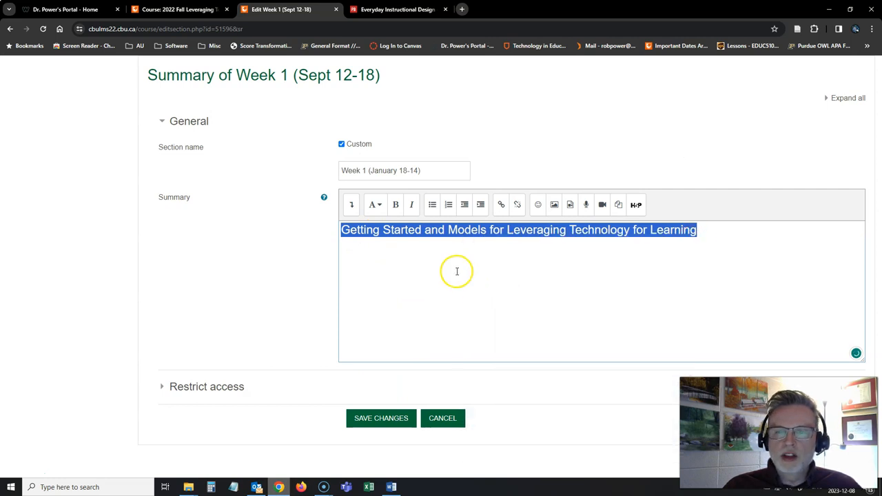
pyautogui.write('Course Overview and Models of Technology Integration; Leveraging Technology to Organize, Manage, and Access Learning')
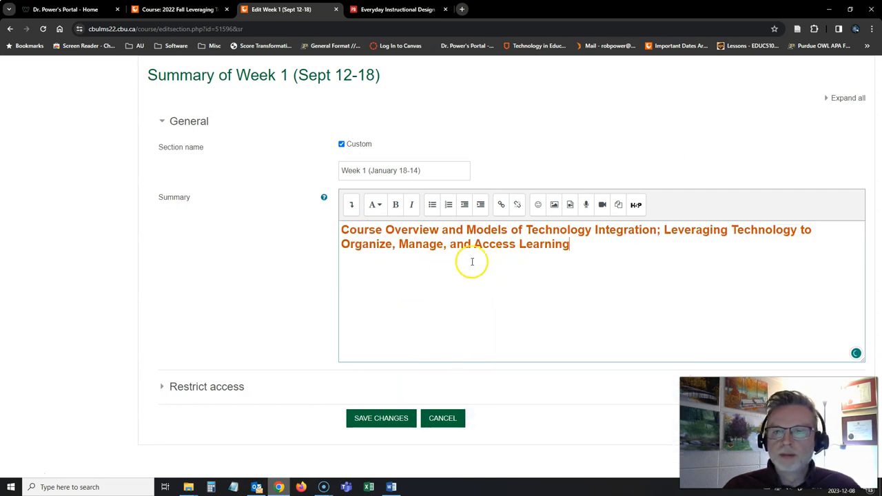
pyautogui.click(381, 418)
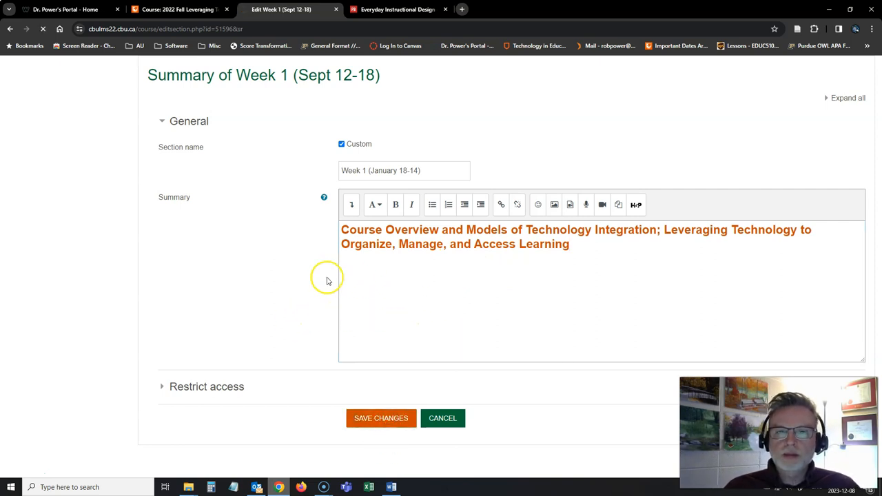
pyautogui.moveTo(308, 284)
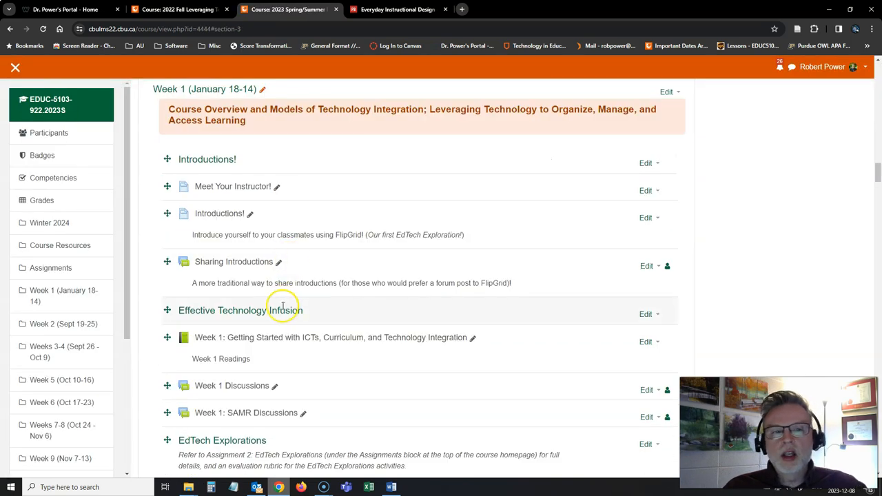
# - Save the book renamed to Topic 1 with 'Topic 1 Readings' description, returning to the course
pyautogui.scroll(-3)
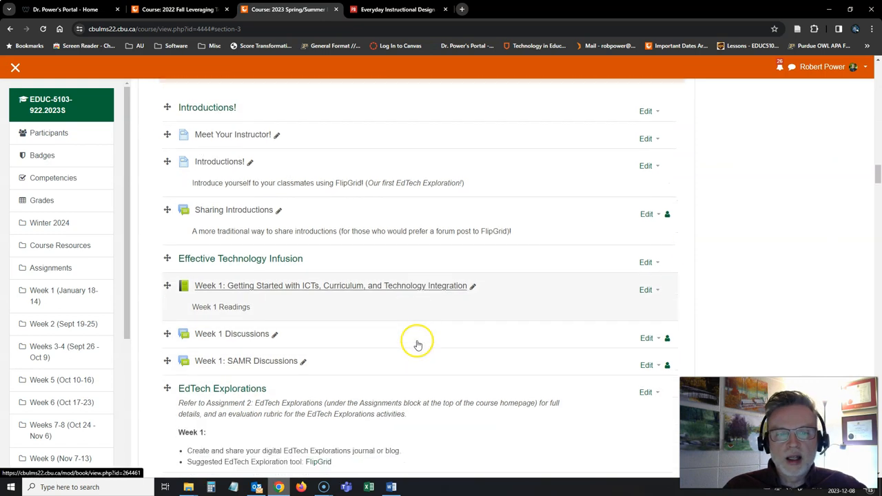
pyautogui.scroll(-3)
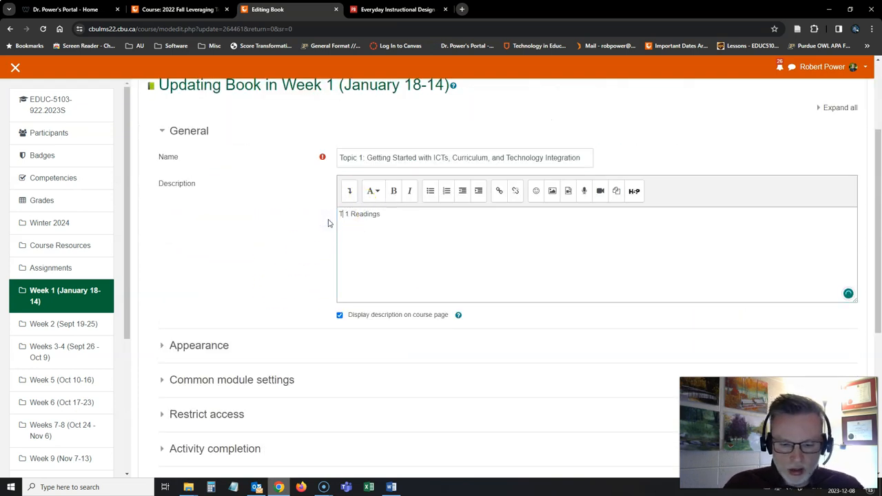
pyautogui.scroll(-3)
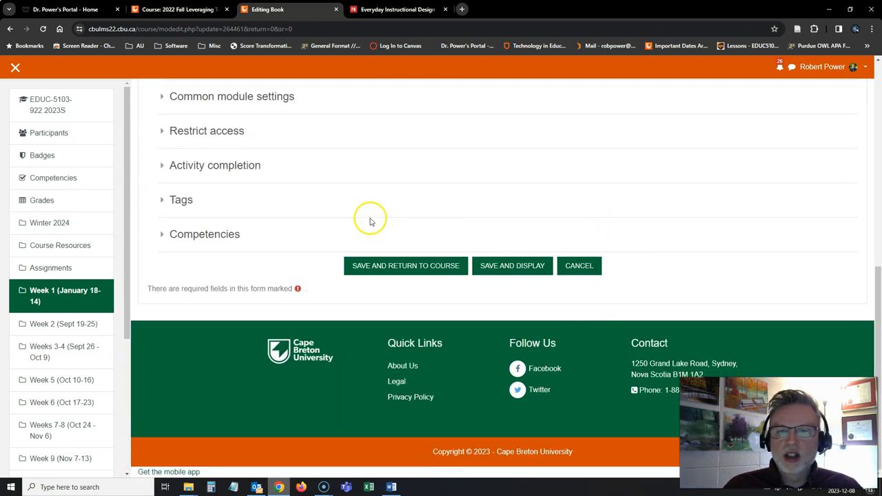
pyautogui.click(405, 266)
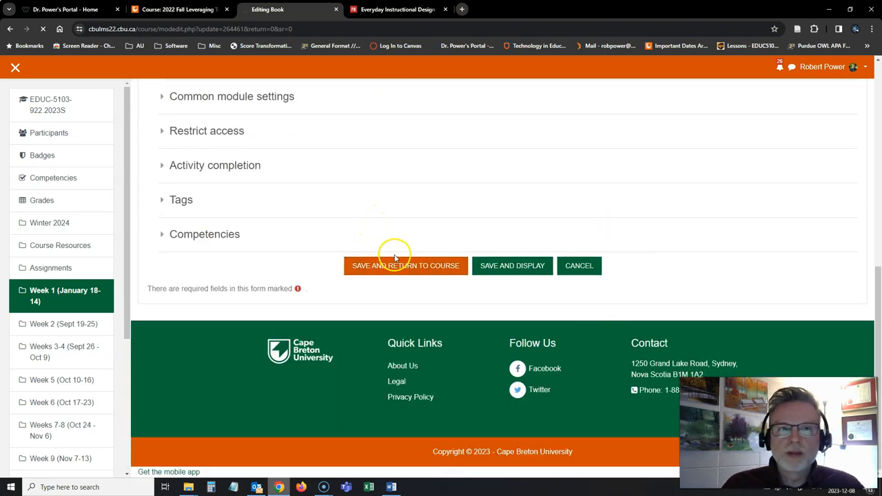
pyautogui.moveTo(406, 248)
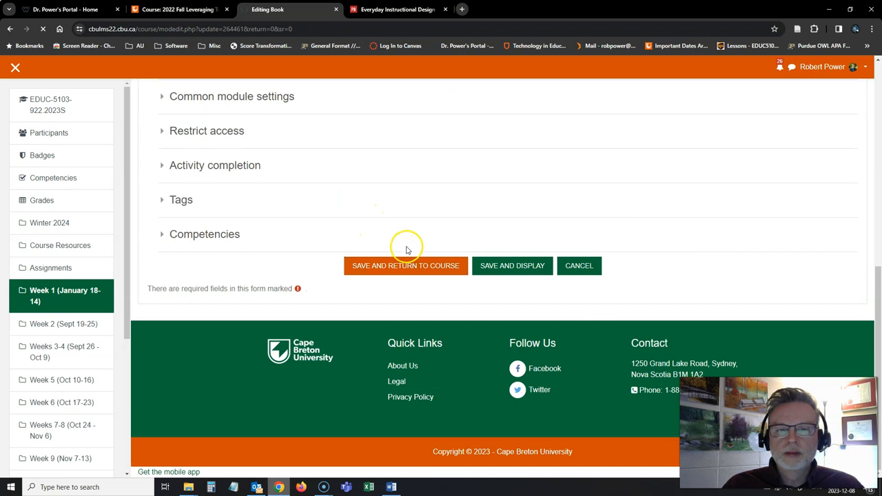
pyautogui.moveTo(340, 241)
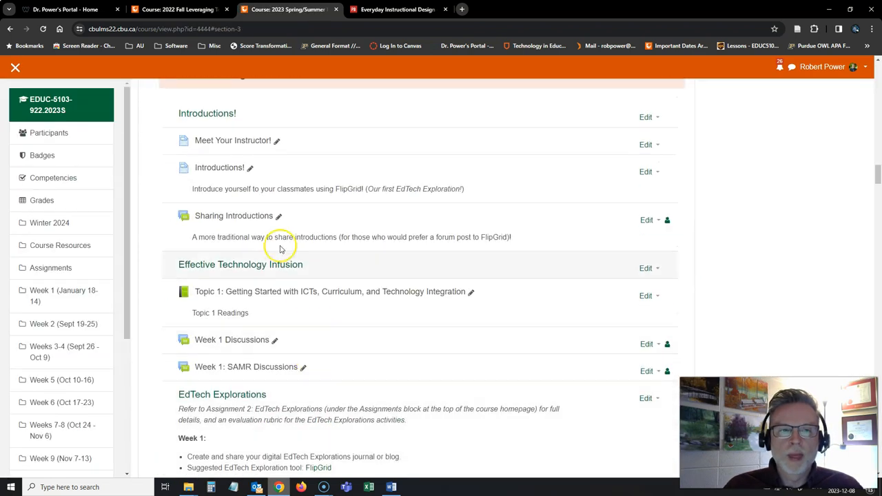
# - Scroll the course page to bring the Week 2 Overview page into view
pyautogui.scroll(-3)
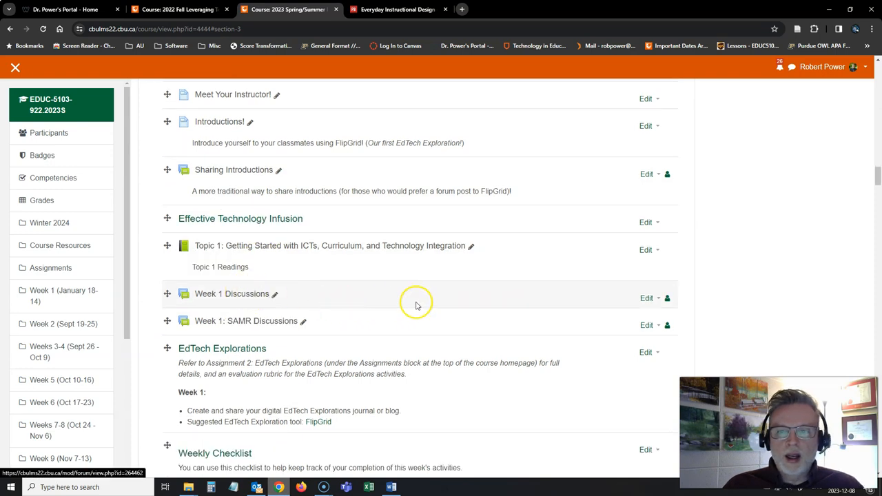
pyautogui.scroll(-3)
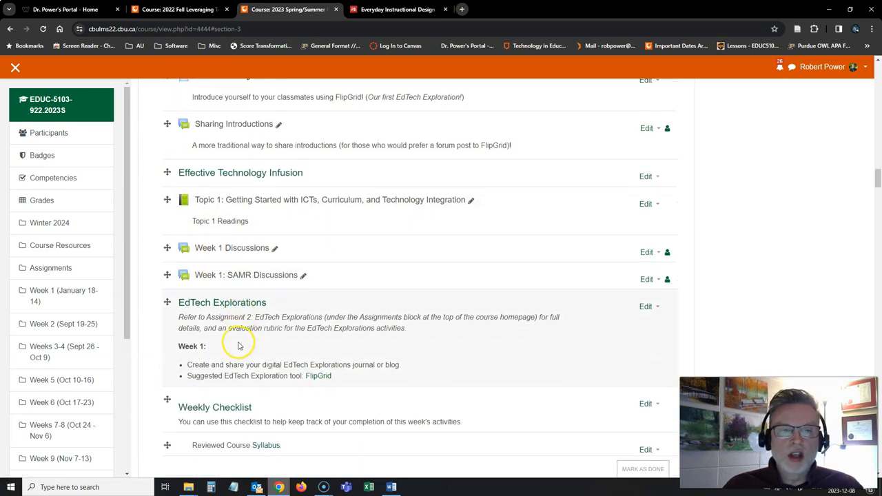
pyautogui.scroll(-3)
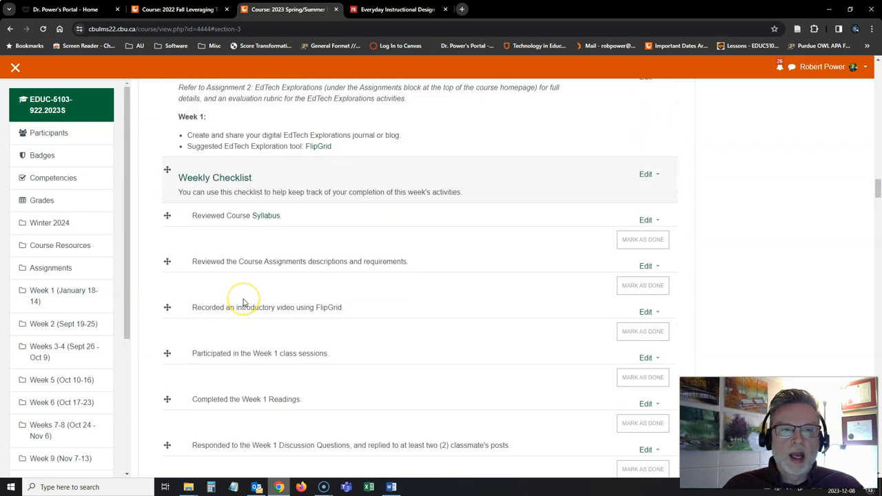
pyautogui.scroll(-3)
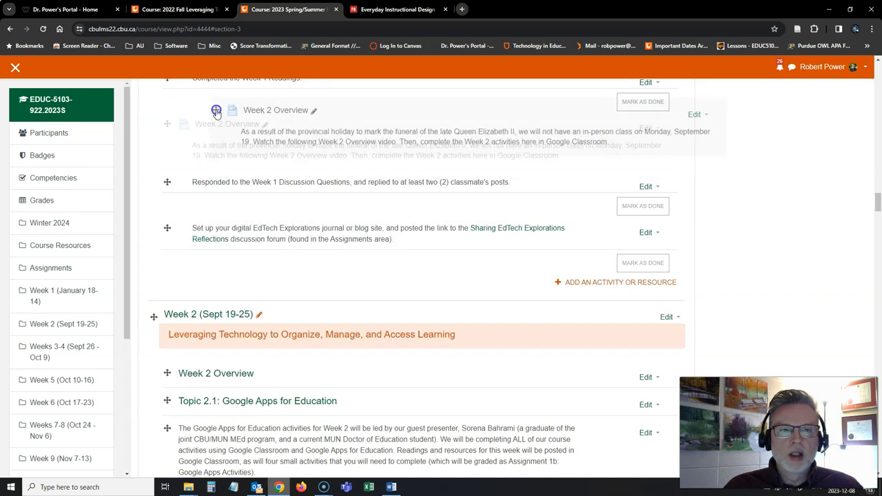
pyautogui.scroll(3)
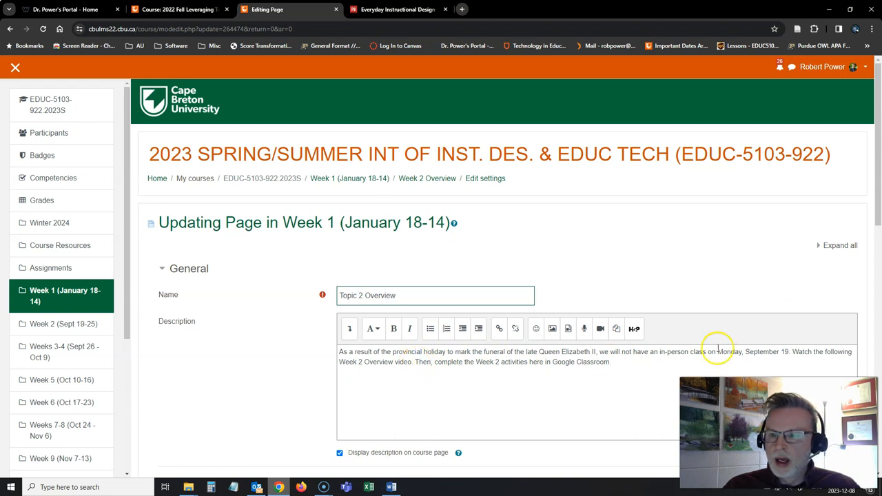
# - Delete the provincial holiday sentence from the Topic 2 Overview description and save the page
pyautogui.moveTo(339, 351); pyautogui.dragTo(496, 357)
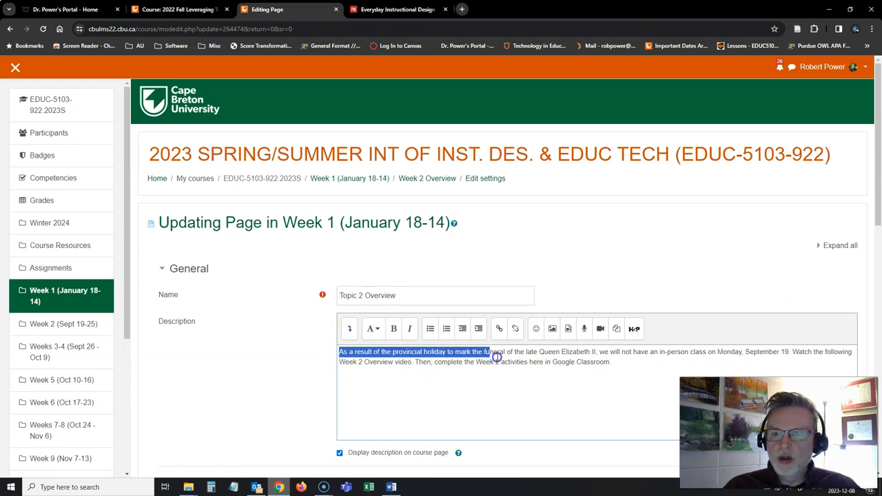
pyautogui.moveTo(496, 351); pyautogui.dragTo(610, 361)
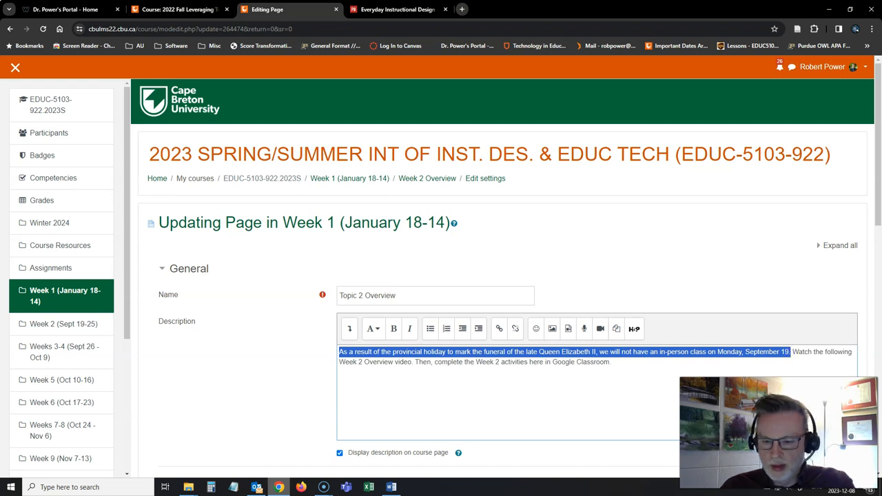
pyautogui.press('Delete')
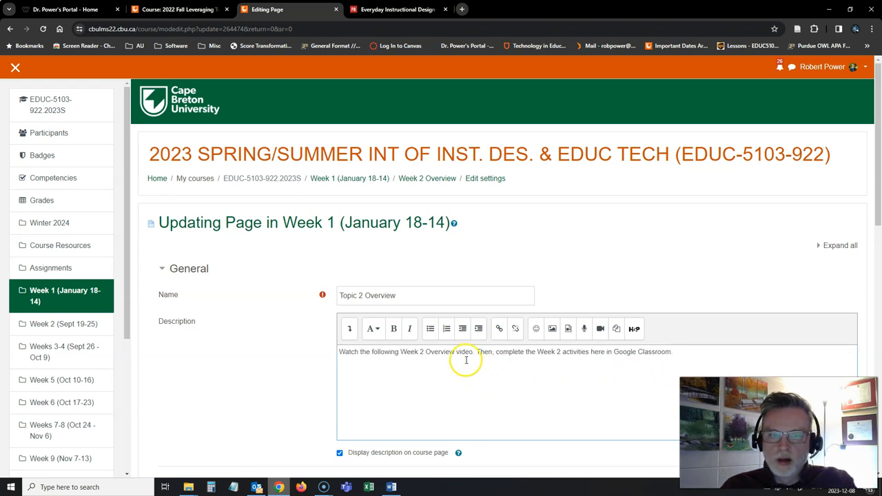
pyautogui.moveTo(487, 419)
pyautogui.write('Topic')
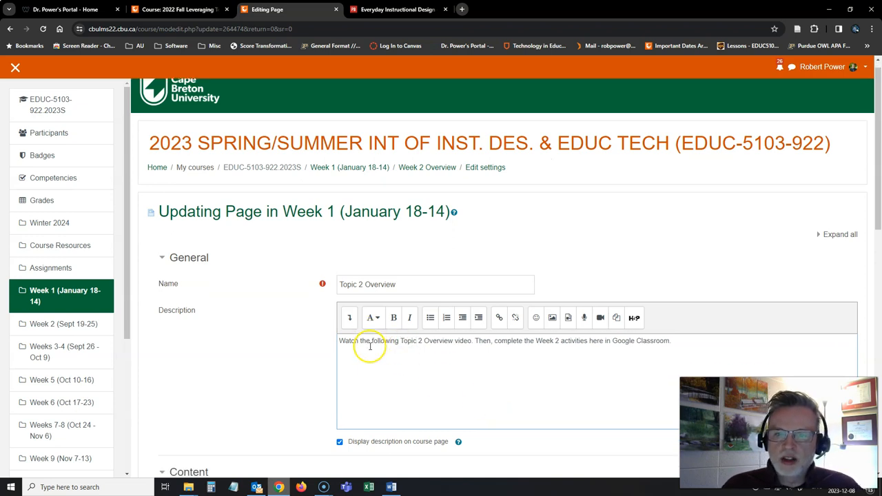
pyautogui.scroll(-3)
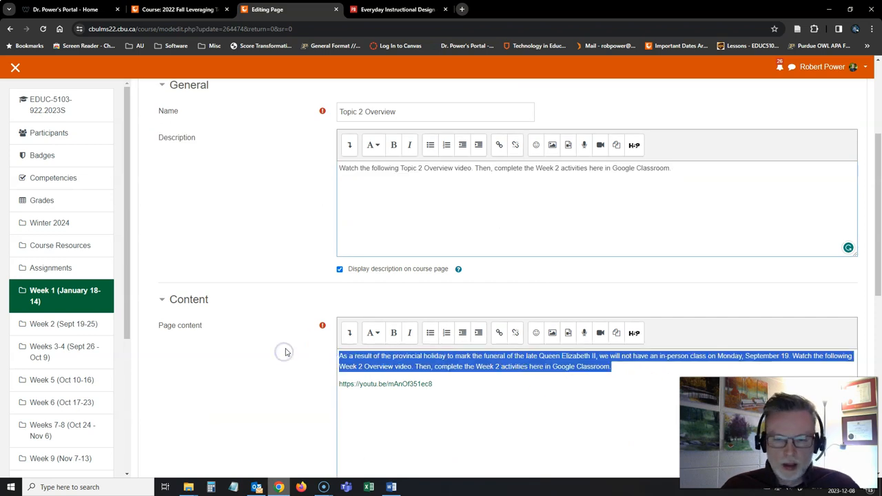
pyautogui.scroll(-3)
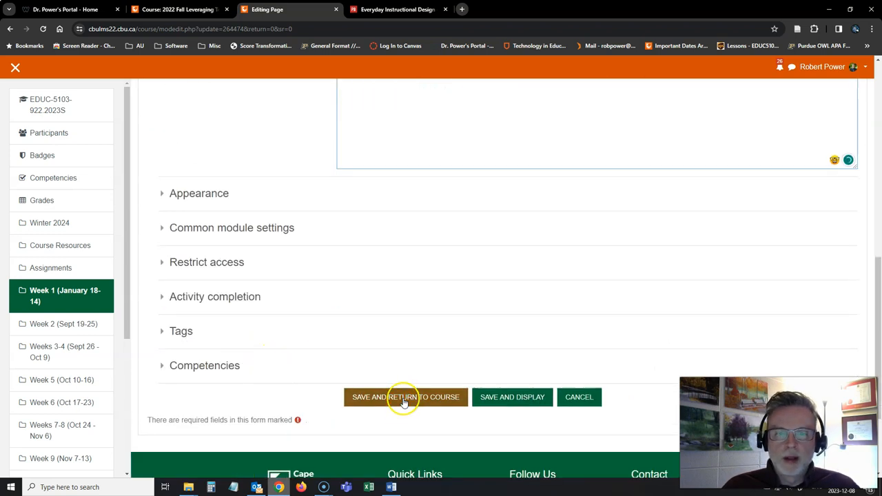
pyautogui.click(406, 397)
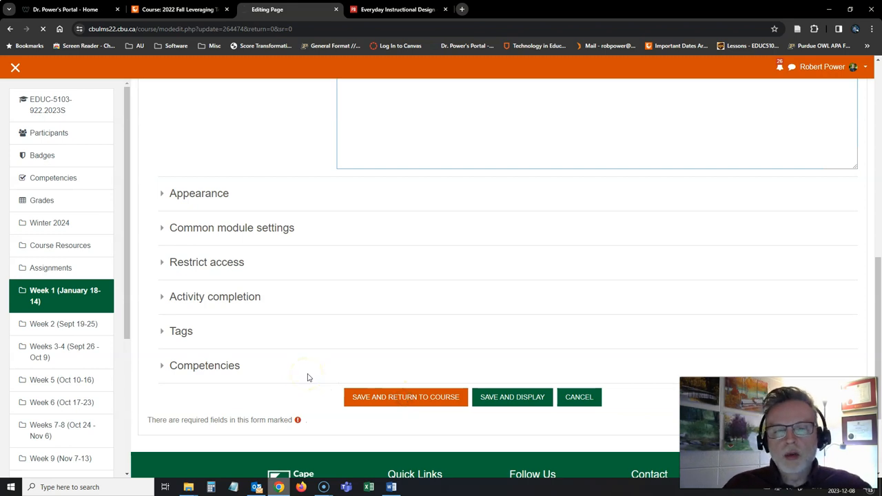
pyautogui.moveTo(310, 381)
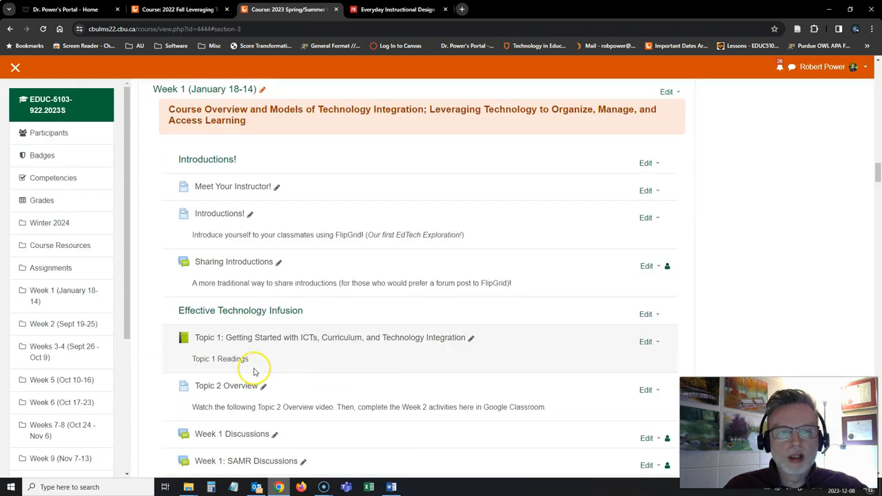
# - Scroll down the course while relocating the Google Classroom activity, Topic 2.2 label and Assistive Technology book
pyautogui.scroll(-3)
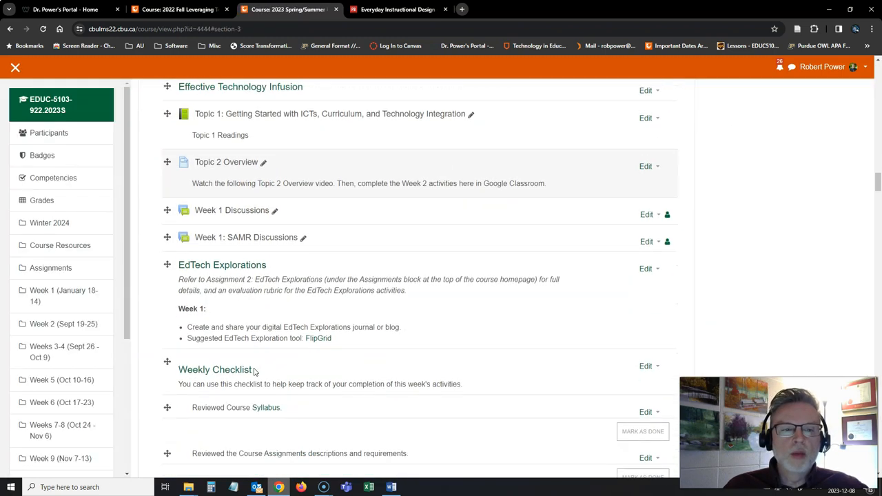
pyautogui.scroll(-3)
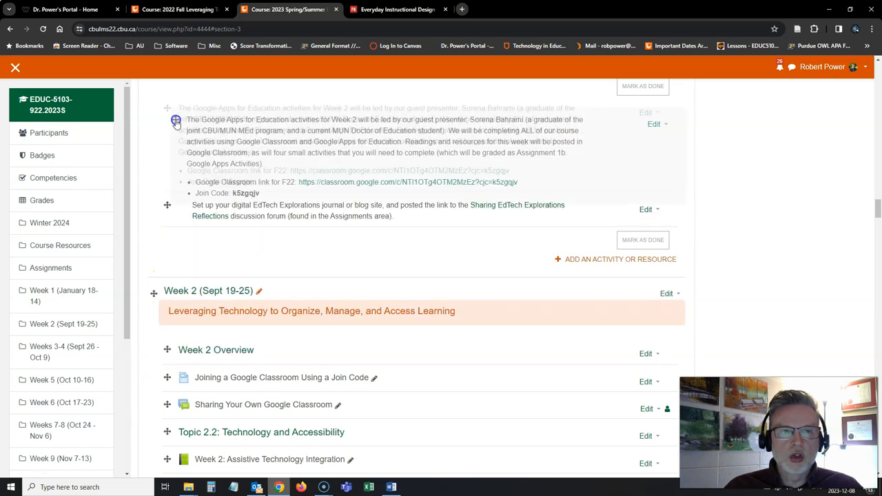
pyautogui.scroll(-3)
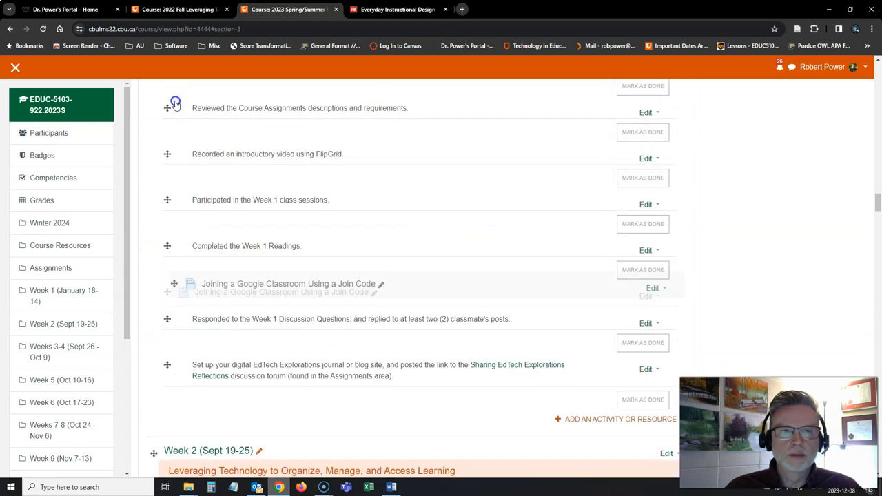
pyautogui.scroll(-3)
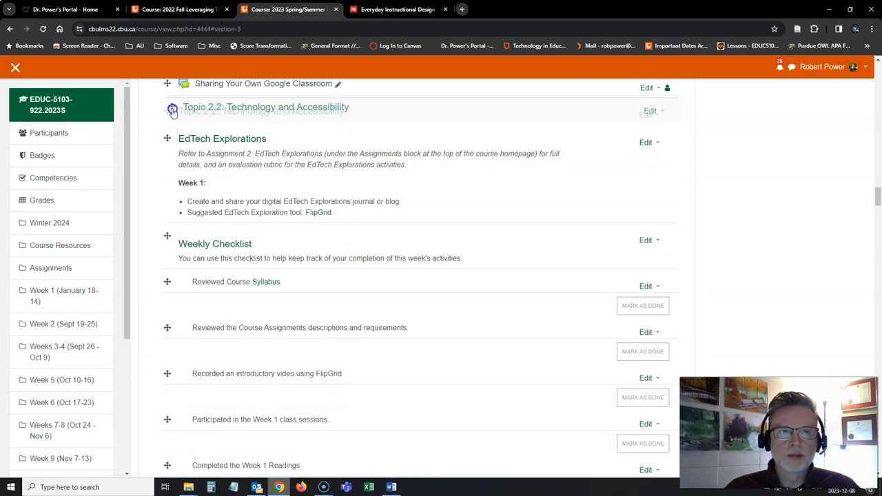
pyautogui.scroll(-3)
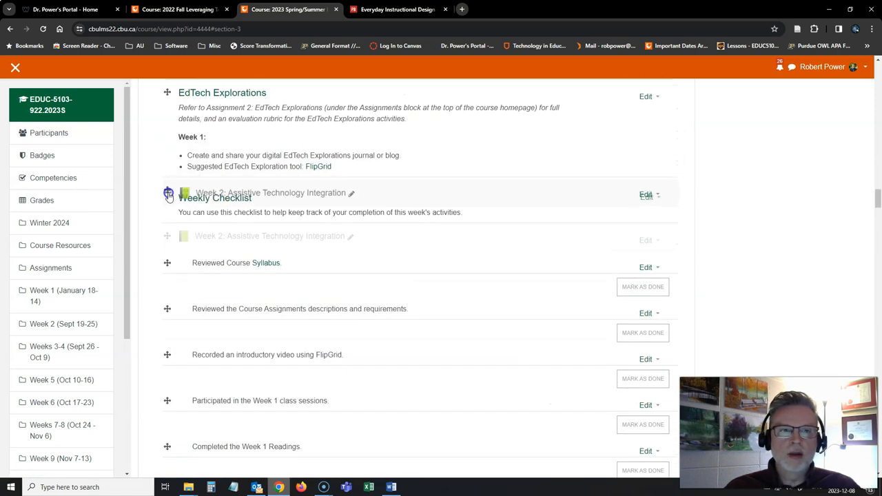
pyautogui.scroll(-3)
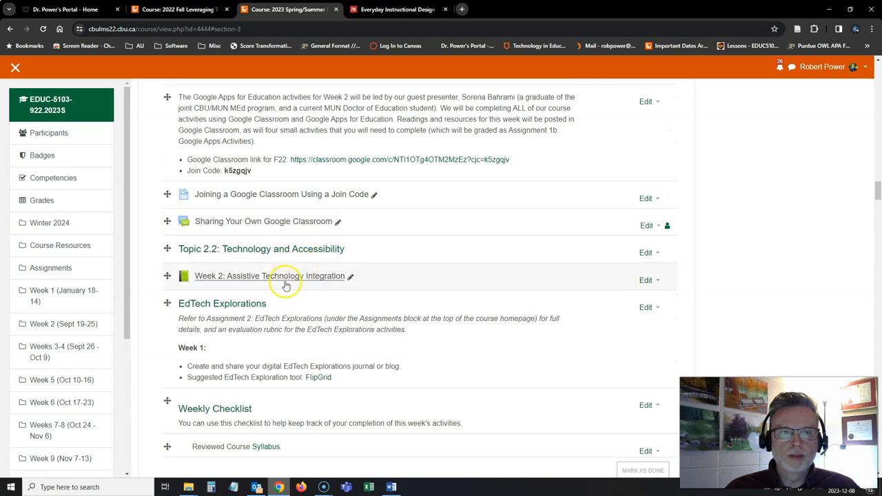
pyautogui.scroll(-3)
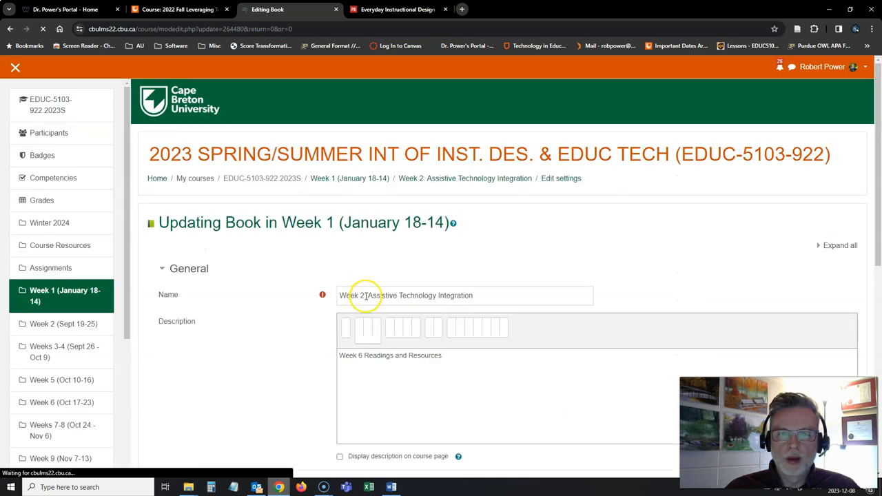
# - Edit the book's Name field to remove the 'Week 2:' prefix
pyautogui.click(368, 295)
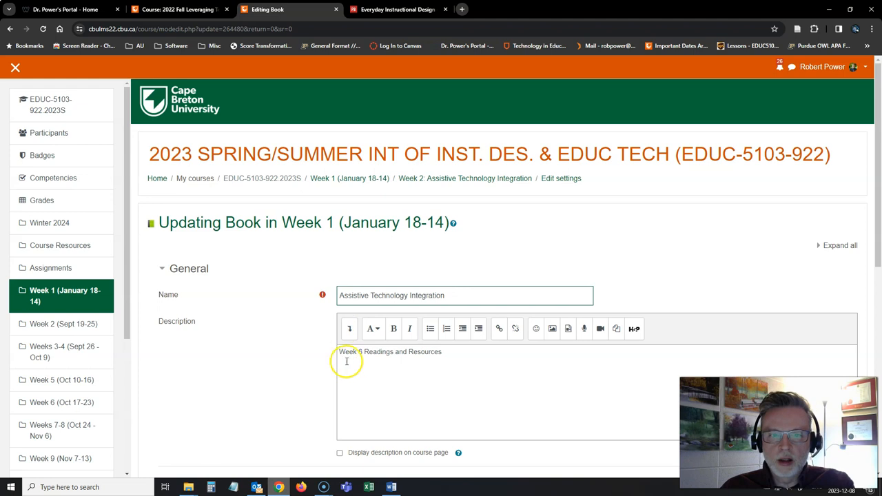
pyautogui.doubleClick(350, 351)
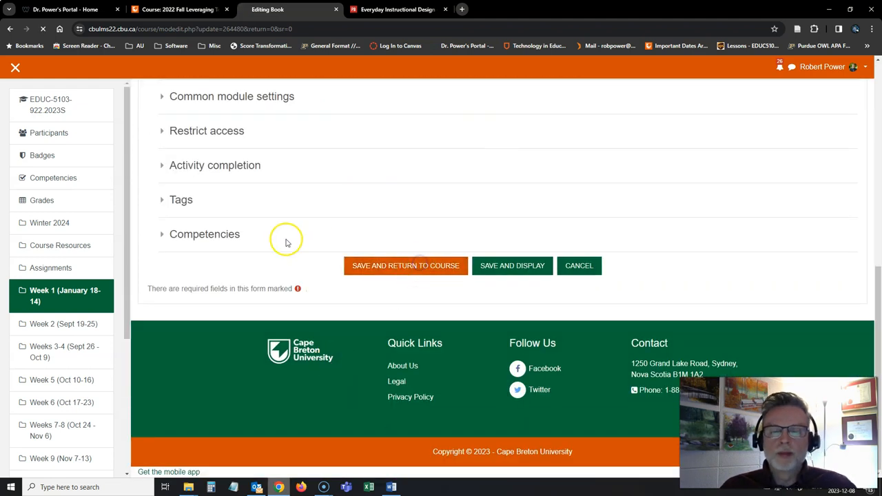
pyautogui.moveTo(292, 269)
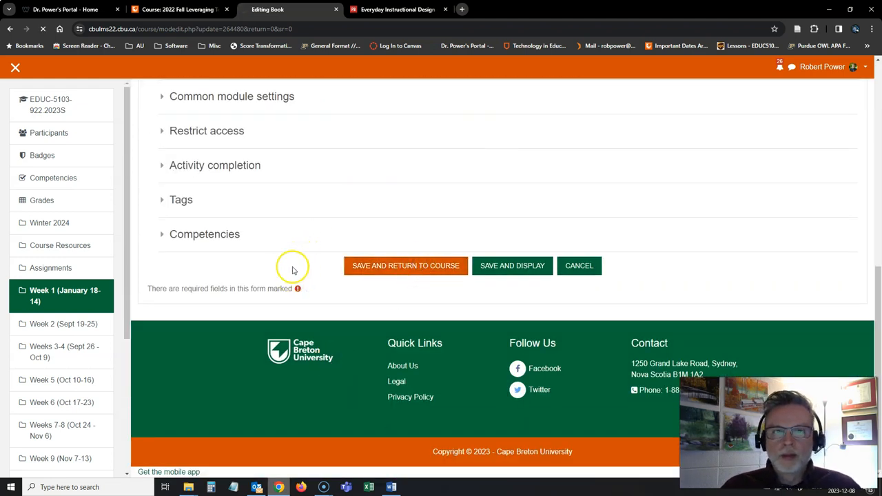
pyautogui.moveTo(306, 267)
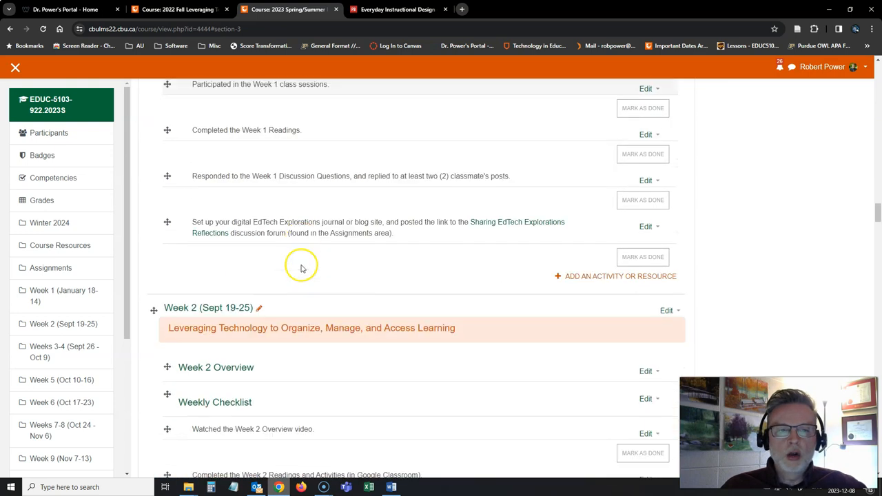
# - Scroll down to the Week 2 checklist's 'Watched the Week 2 Overview video' item
pyautogui.scroll(-3)
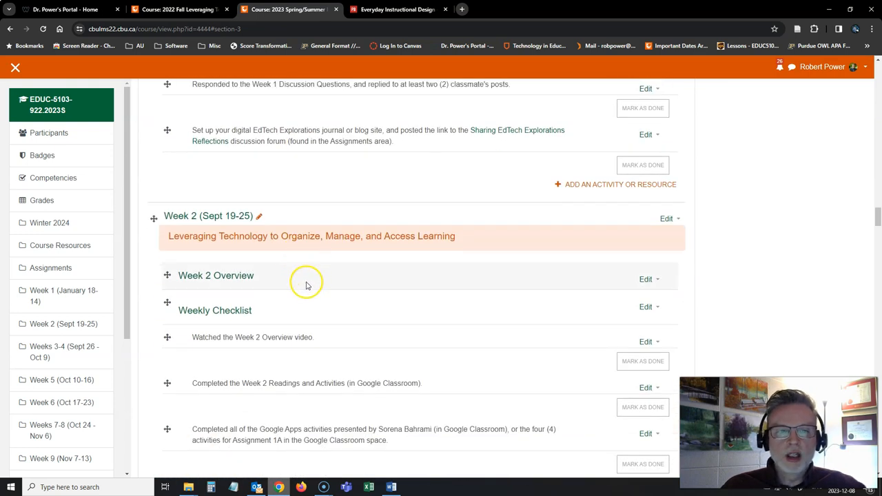
pyautogui.scroll(-3)
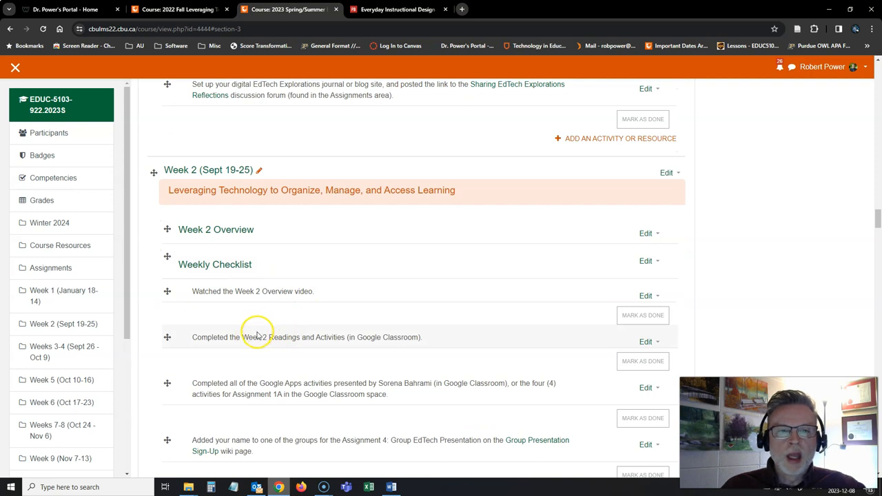
pyautogui.scroll(-3)
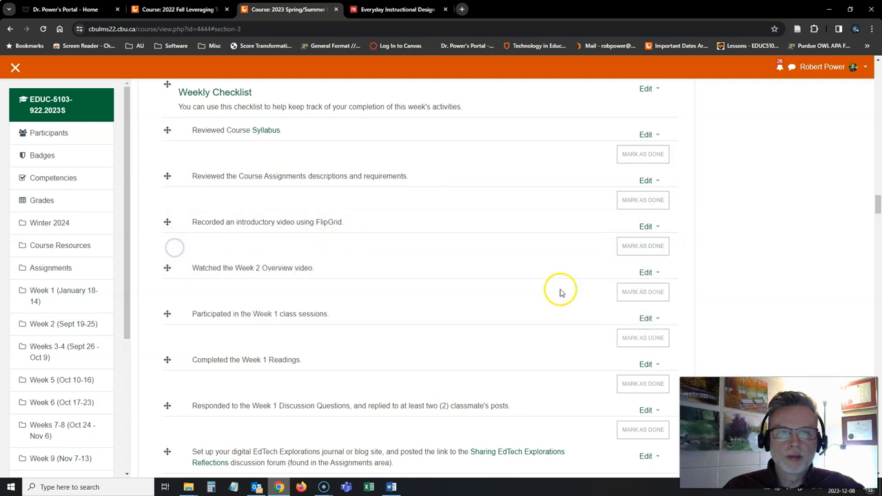
# - Open Edit settings for the 'Watched the Week 2 Overview video' checklist label
pyautogui.click(648, 272)
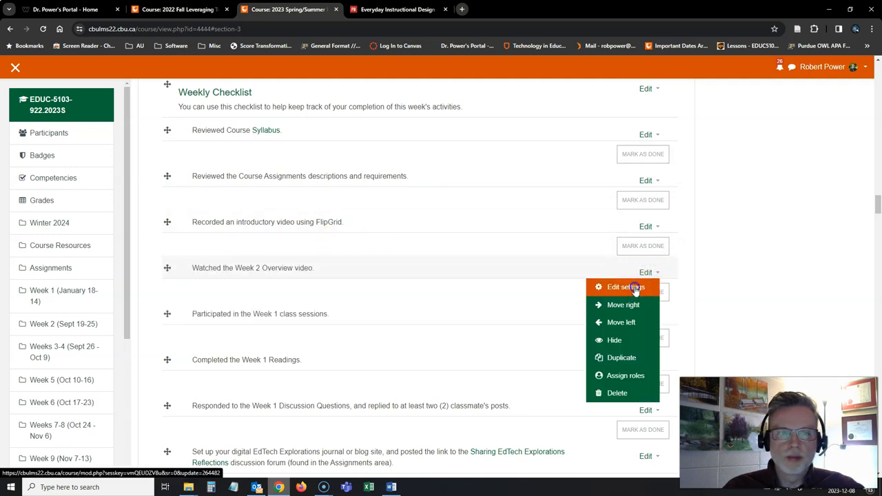
pyautogui.click(621, 287)
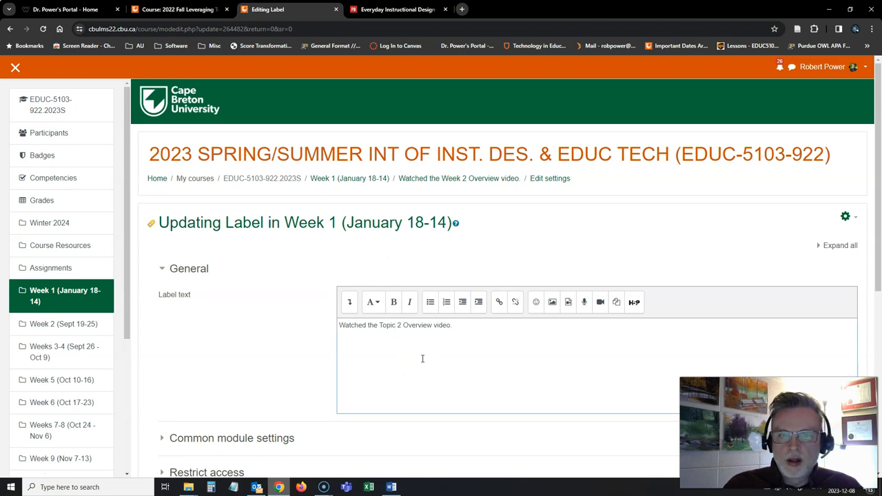
pyautogui.scroll(-3)
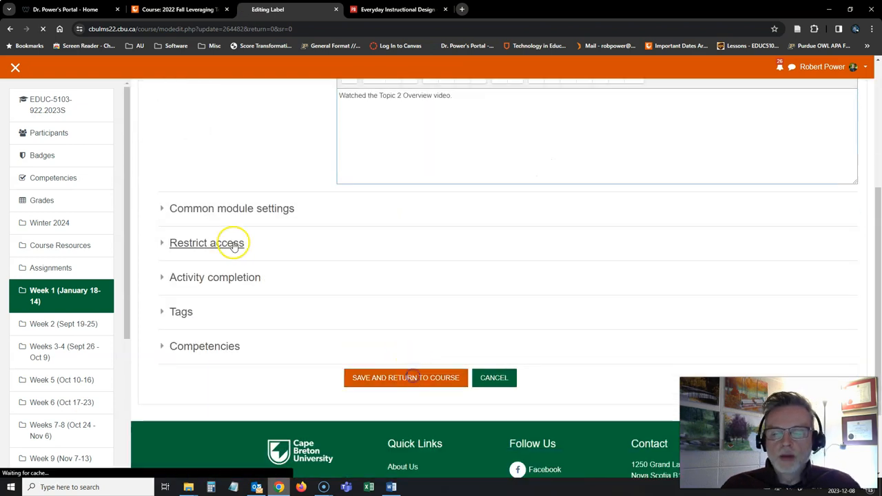
pyautogui.moveTo(281, 241)
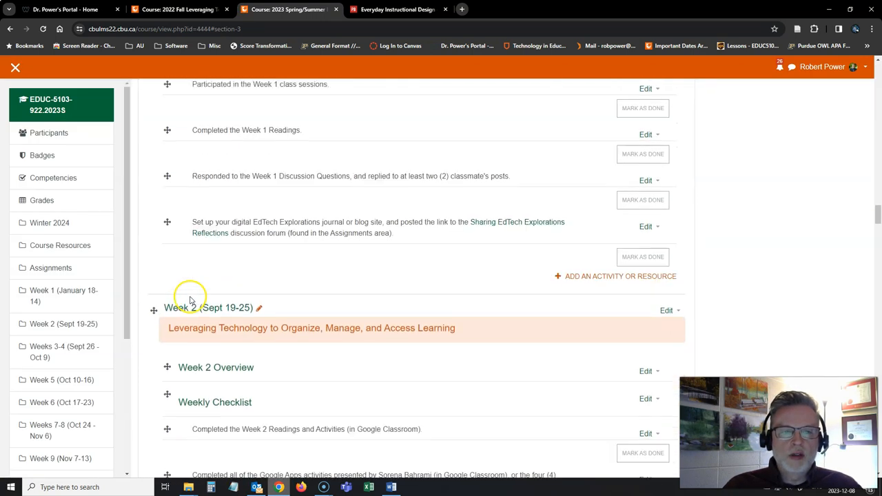
# - Replace 'Week' with 'Topic' in the readings checklist label and save it
pyautogui.scroll(-3)
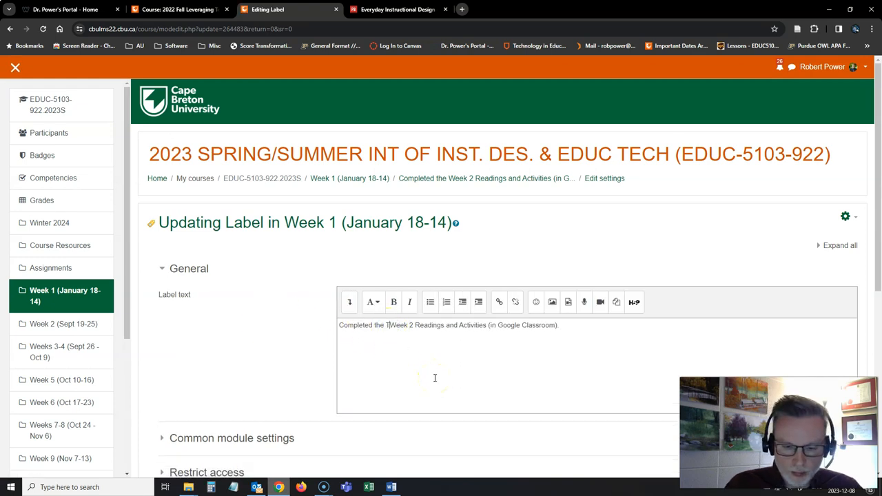
pyautogui.write('Topic')
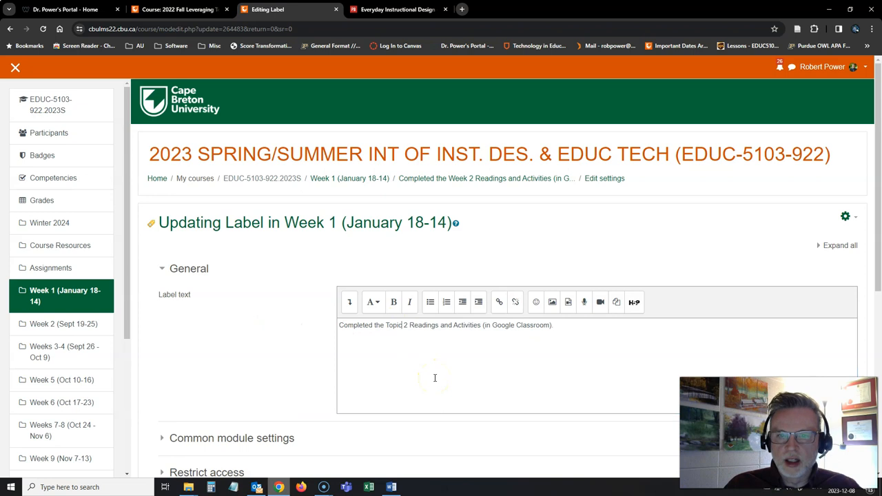
pyautogui.scroll(-3)
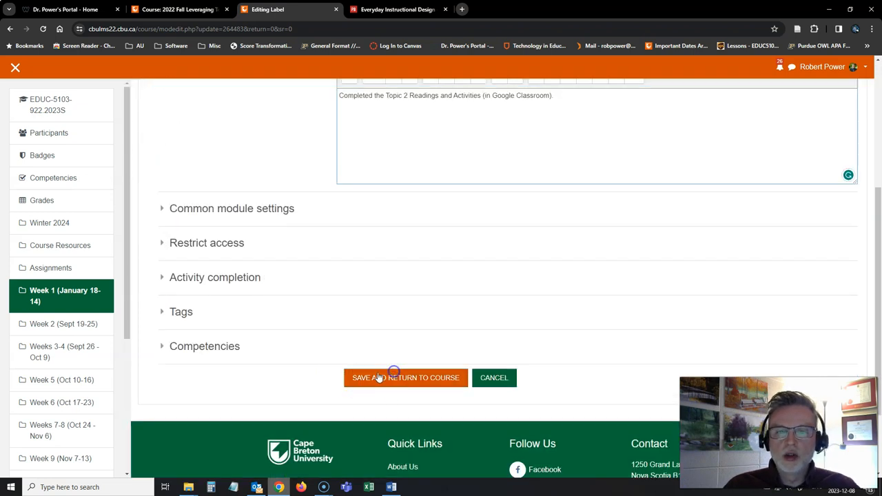
pyautogui.click(405, 378)
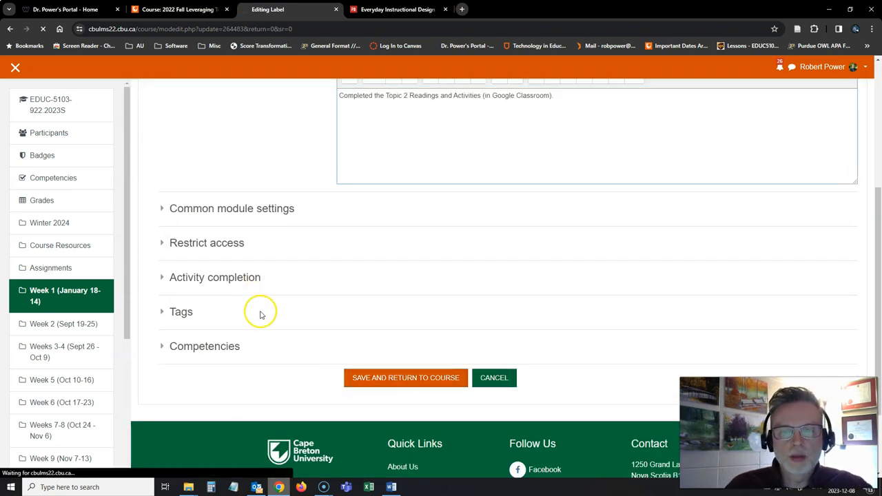
pyautogui.moveTo(345, 366)
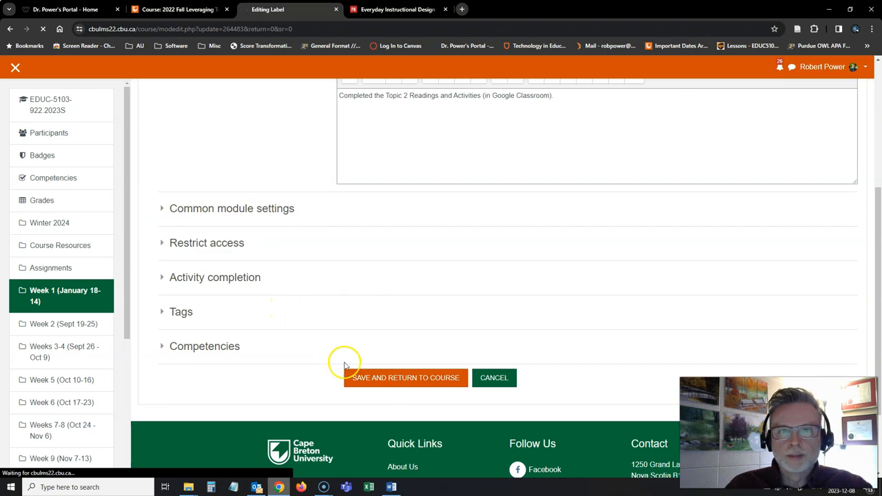
pyautogui.moveTo(312, 324)
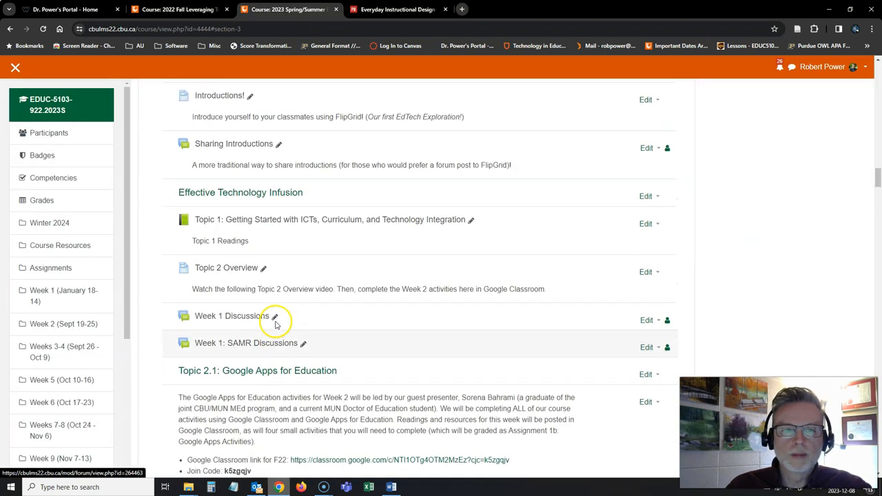
# - Drag the Google Apps activities item into Week 1's Weekly Checklist
pyautogui.scroll(-3)
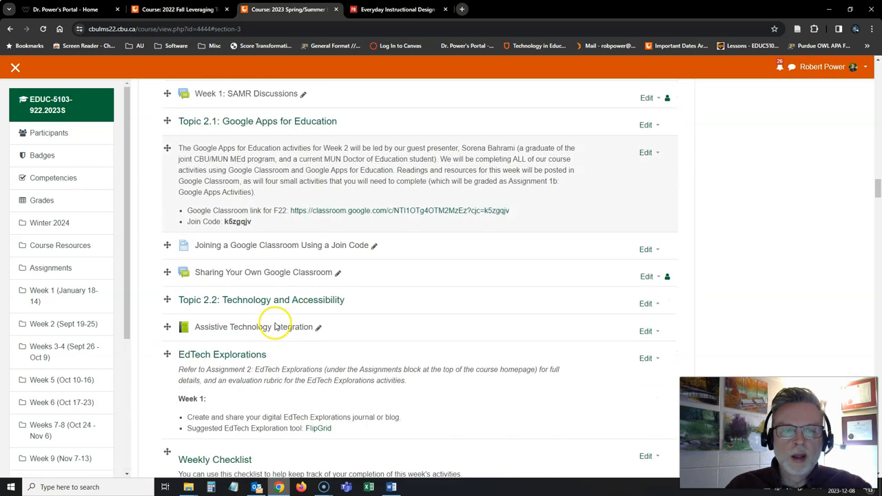
pyautogui.scroll(-3)
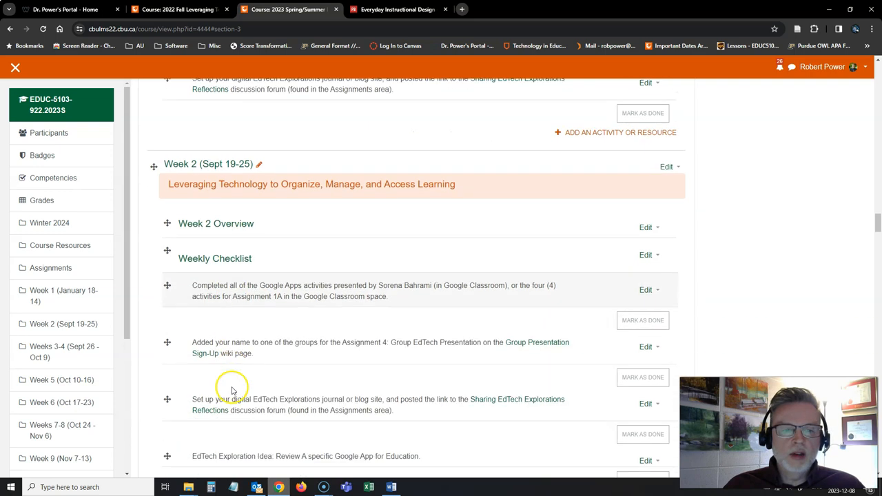
pyautogui.scroll(-3)
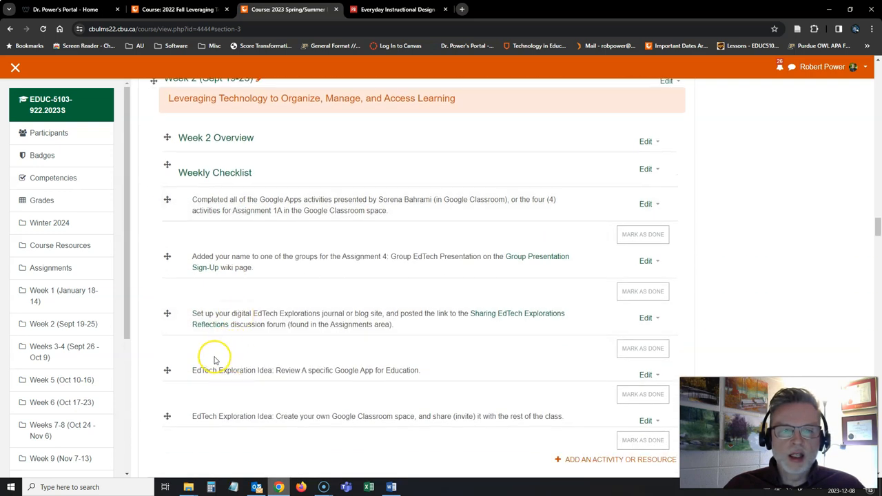
pyautogui.moveTo(265, 381)
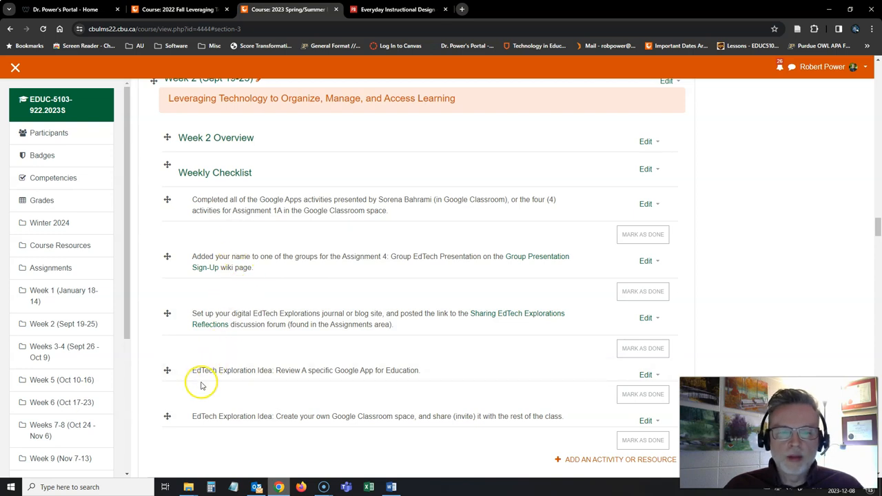
pyautogui.moveTo(288, 358)
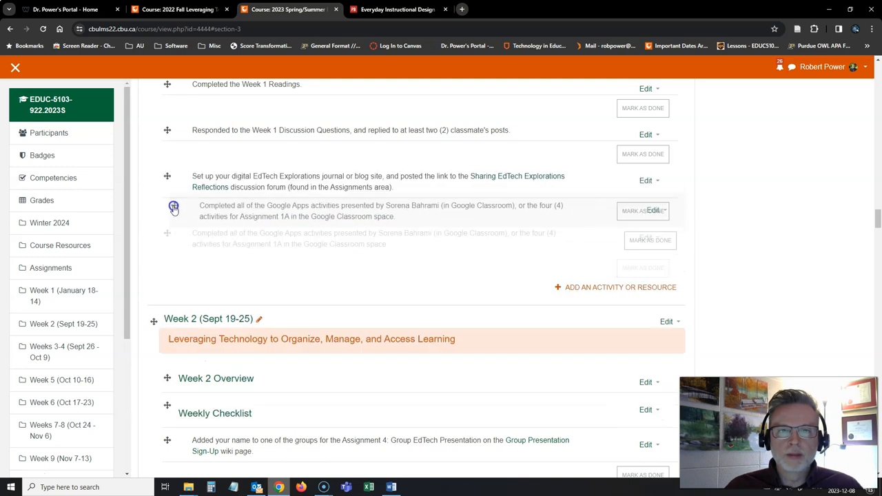
pyautogui.moveTo(173, 205); pyautogui.dragTo(173, 176)
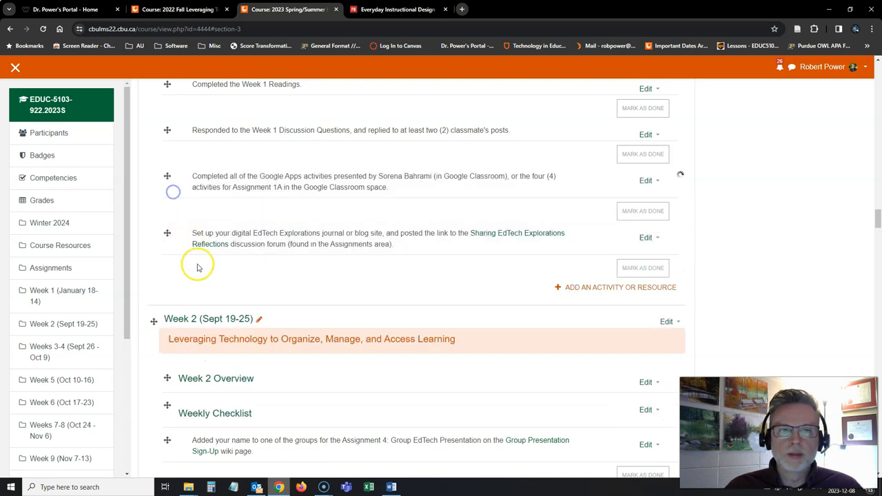
# - Move the Google App review item into the Week 1 checklist as well
pyautogui.scroll(-3)
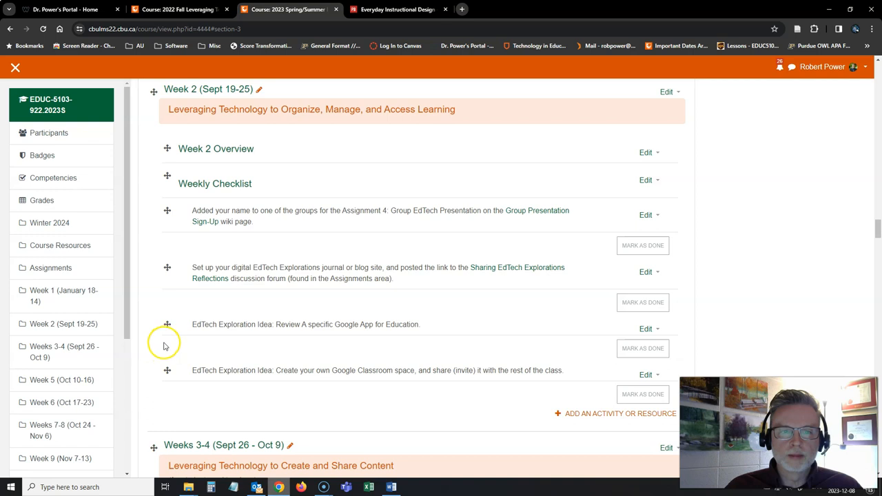
pyautogui.scroll(-3)
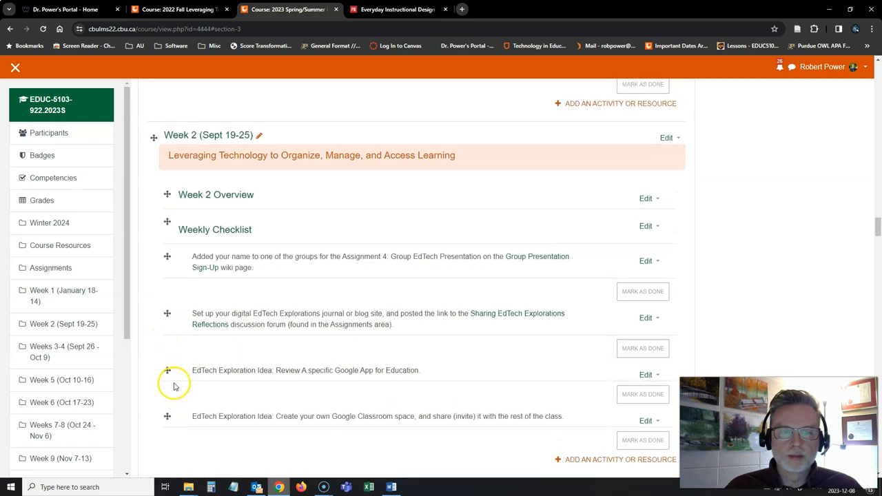
pyautogui.scroll(-3)
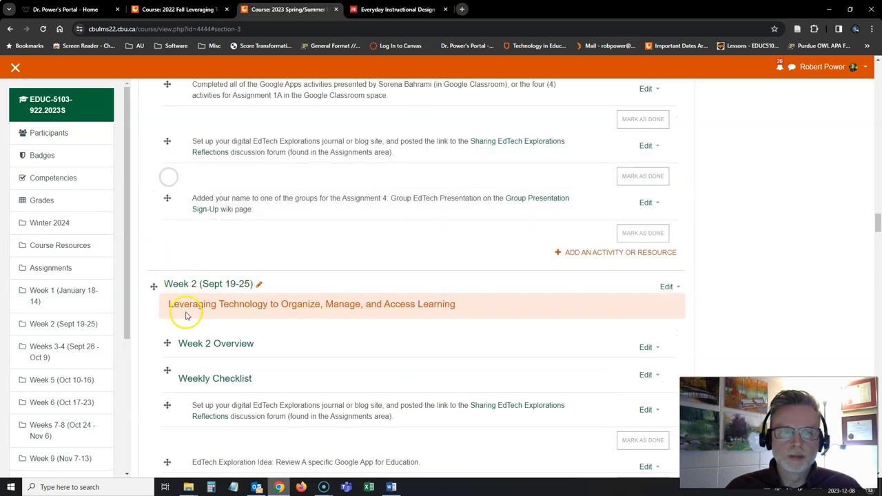
pyautogui.scroll(-3)
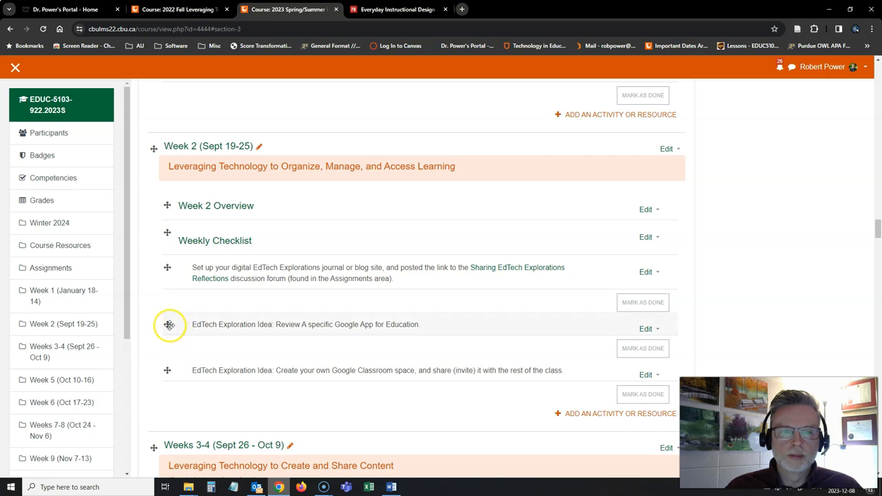
pyautogui.moveTo(168, 324); pyautogui.dragTo(177, 291)
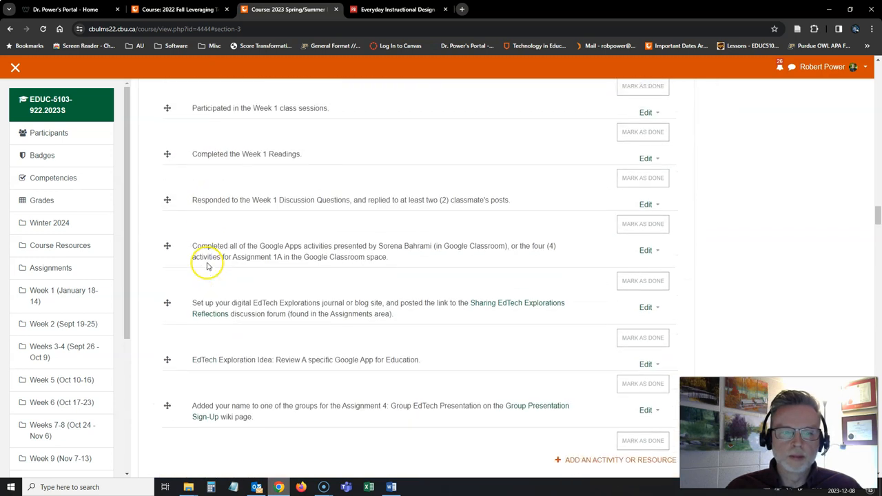
# - Scroll through the merged Week 1 checklist and the January–February 2024 dated weeks
pyautogui.scroll(-3)
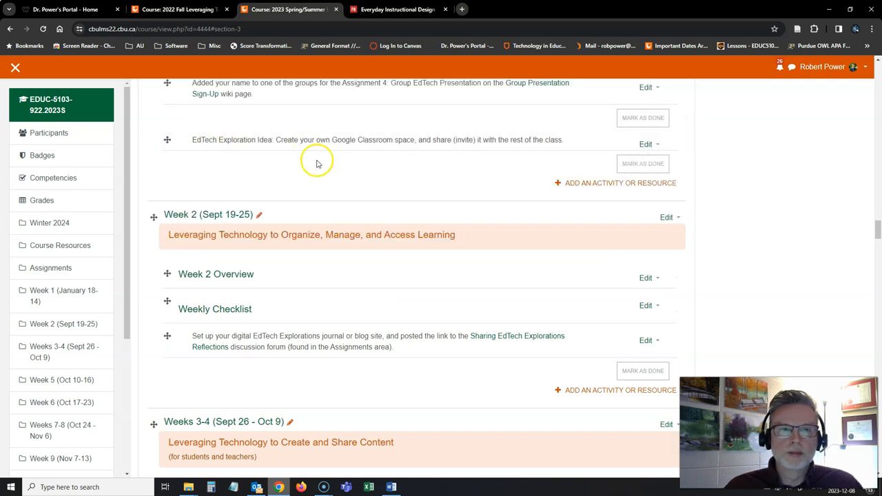
pyautogui.scroll(-3)
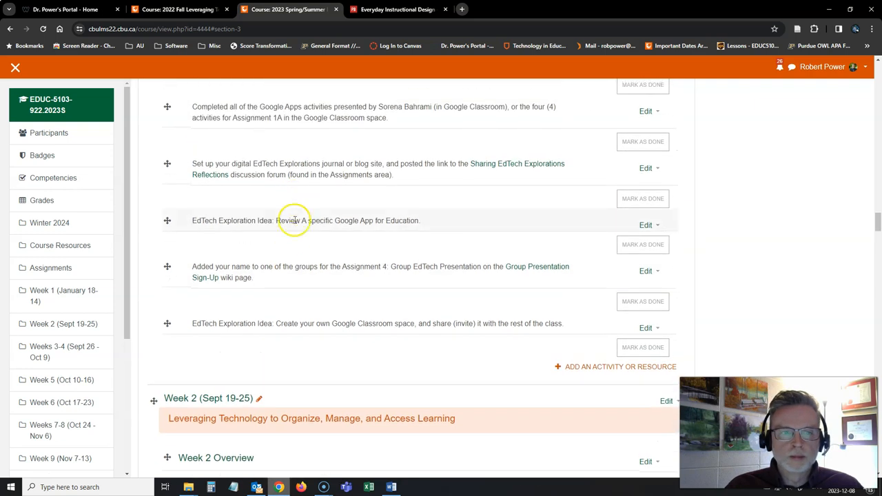
pyautogui.scroll(-3)
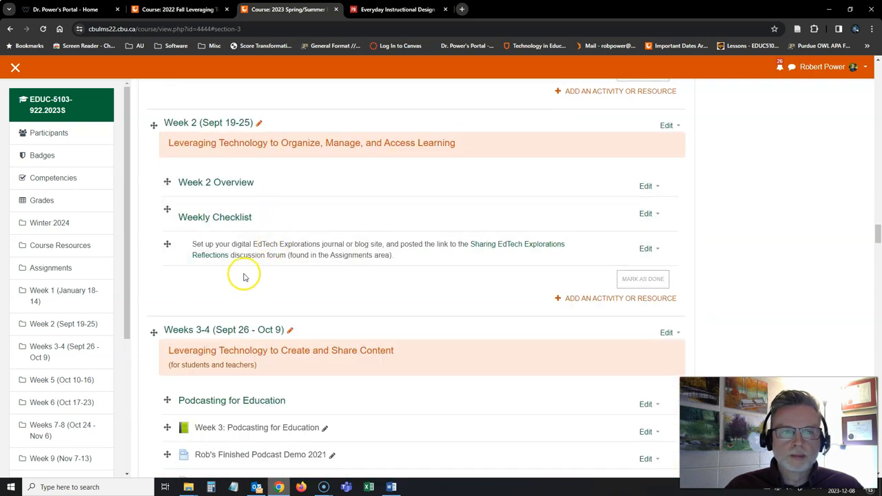
pyautogui.moveTo(439, 256)
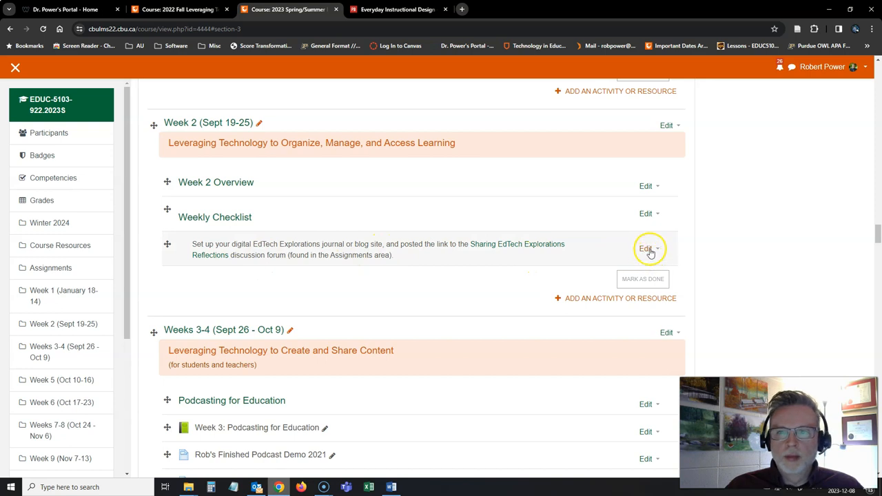
pyautogui.scroll(-3)
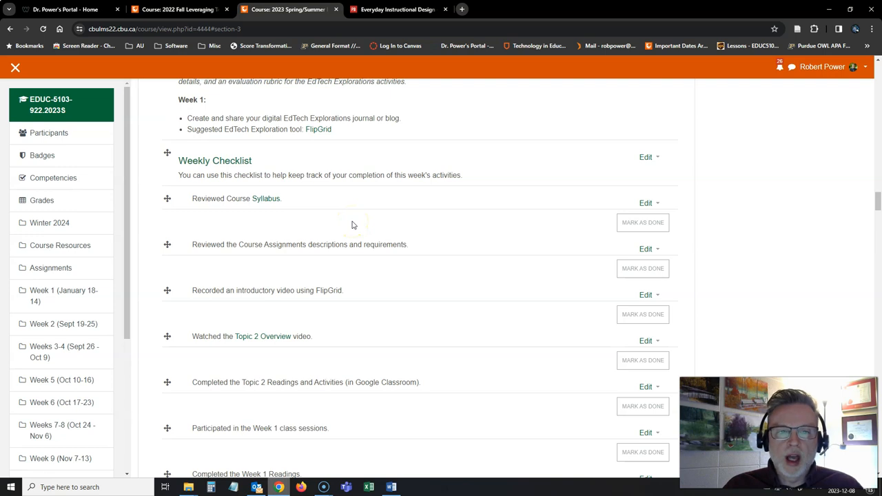
pyautogui.scroll(-3)
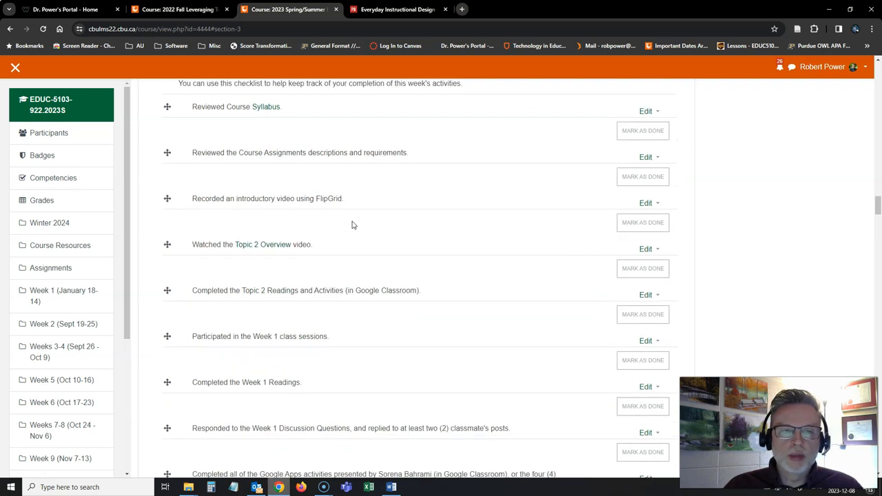
pyautogui.scroll(-3)
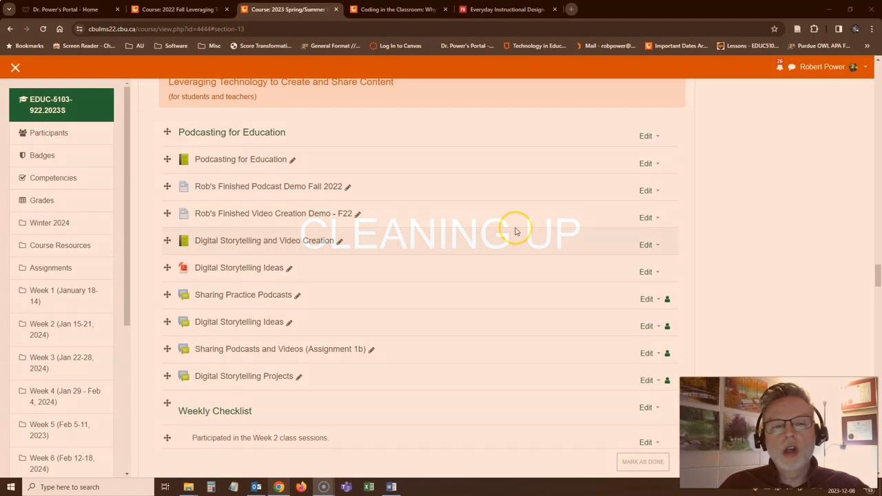
pyautogui.scroll(3)
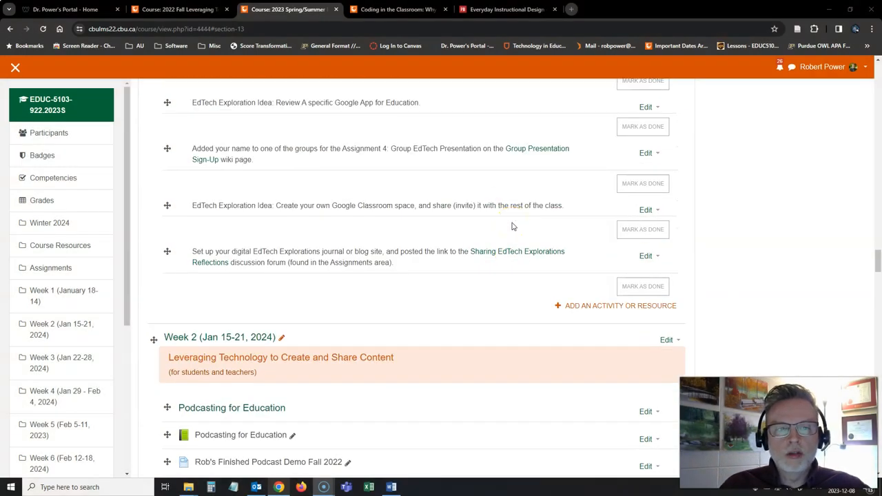
pyautogui.scroll(3)
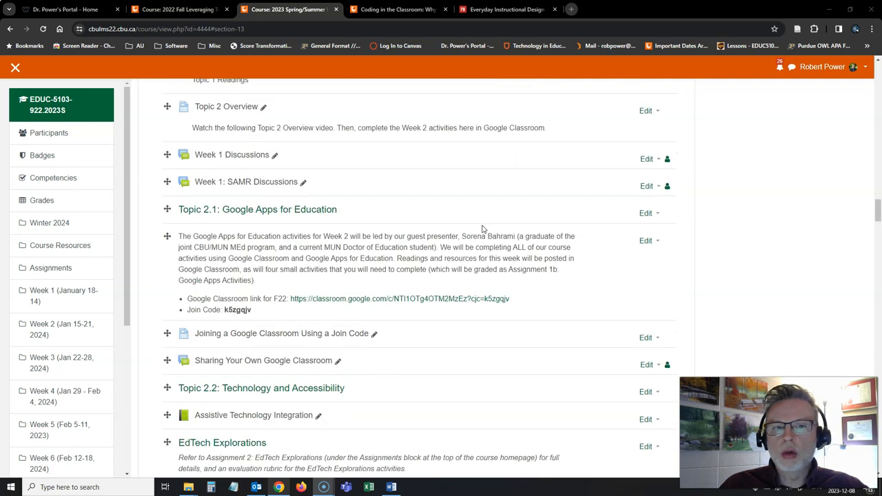
pyautogui.scroll(-3)
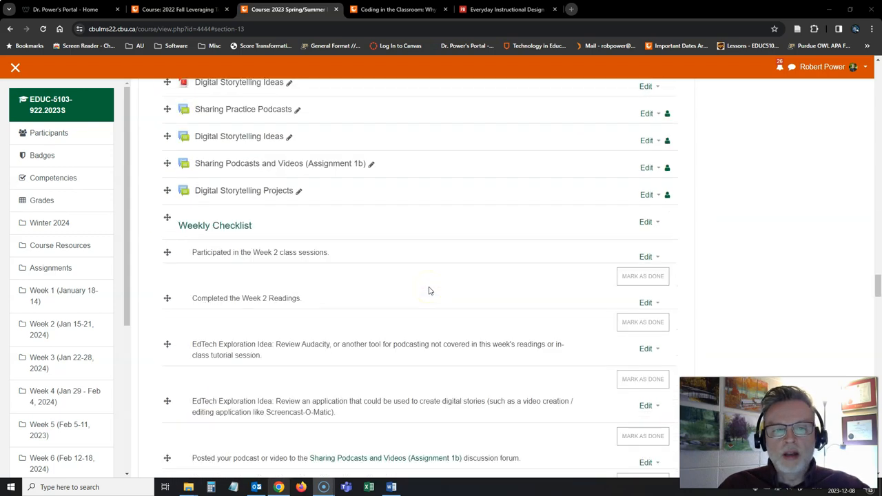
pyautogui.scroll(-3)
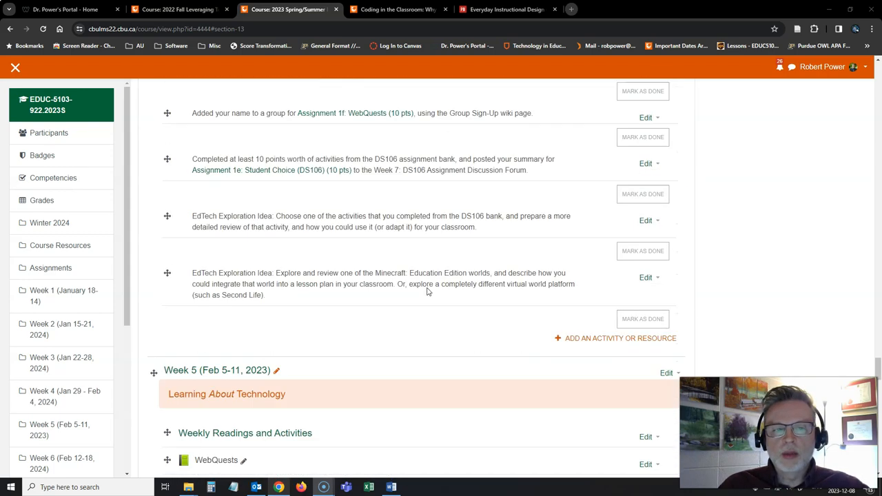
pyautogui.scroll(-3)
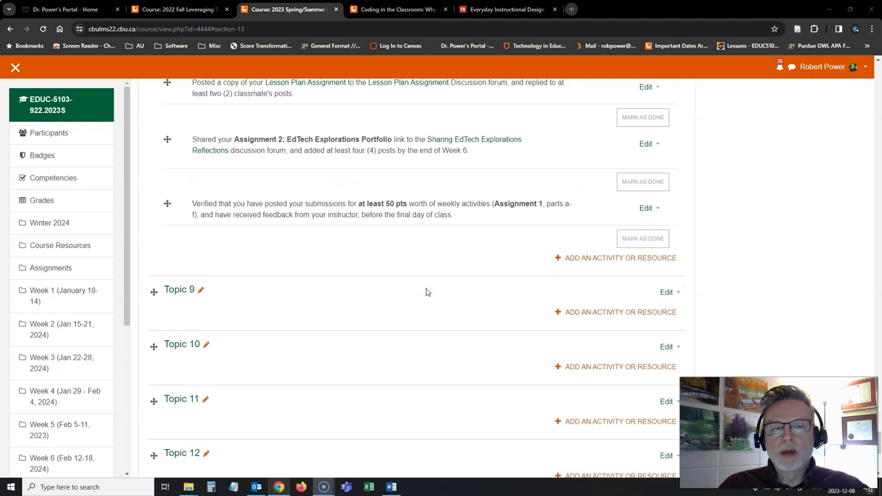
pyautogui.scroll(-3)
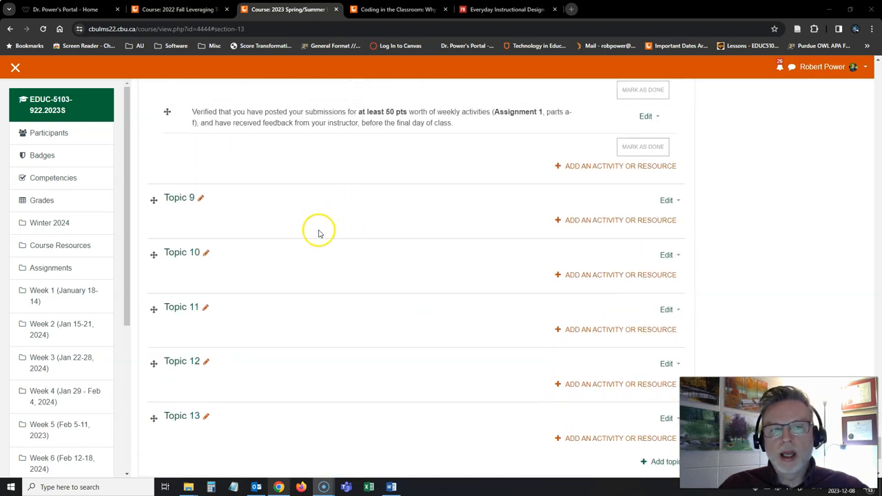
pyautogui.moveTo(257, 267)
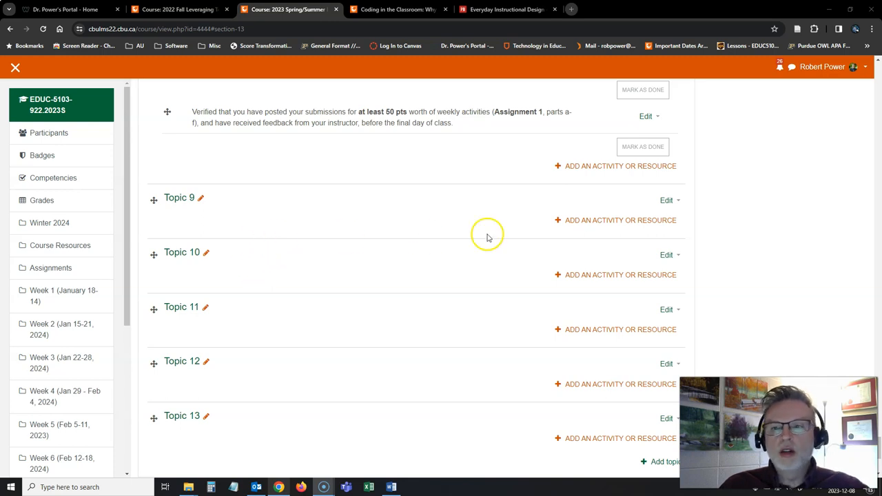
# - Delete the empty Topic 13 section, then start deleting empty Topic 9
pyautogui.click(620, 274)
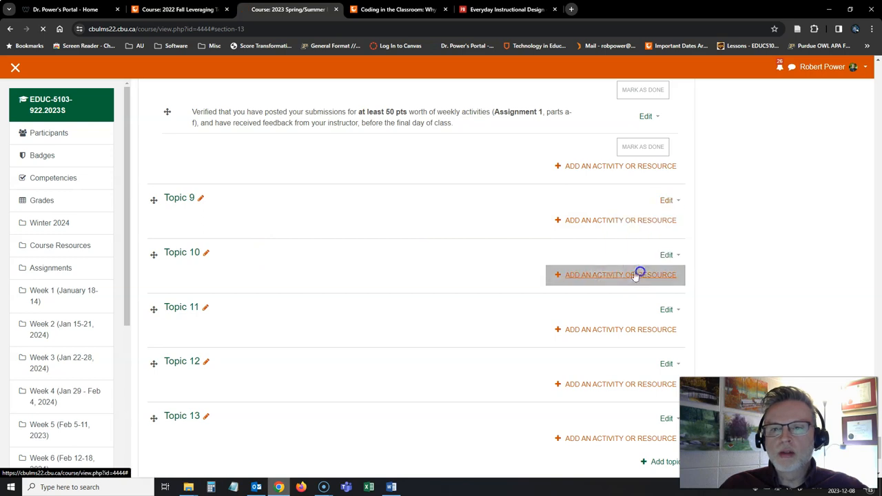
pyautogui.moveTo(492, 233)
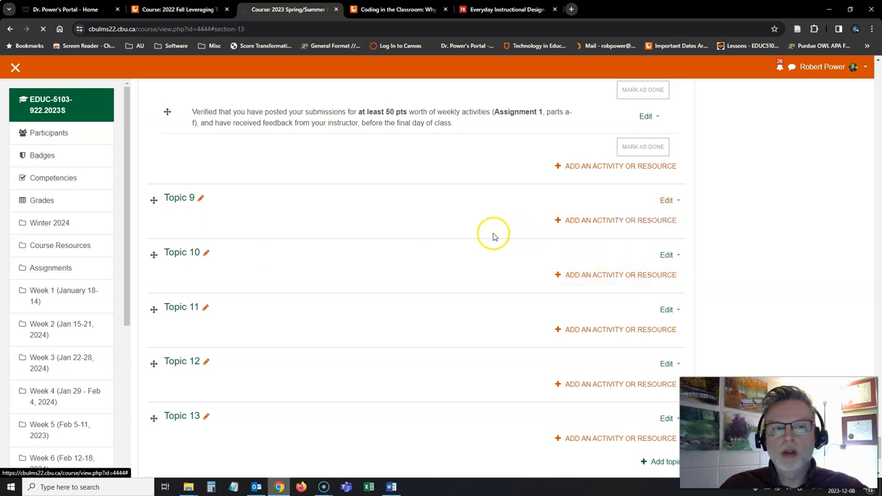
pyautogui.moveTo(478, 233)
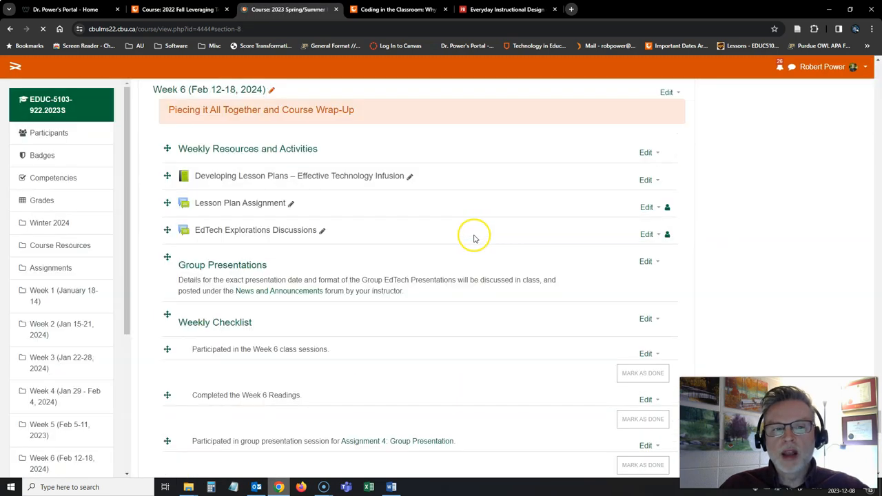
pyautogui.scroll(-3)
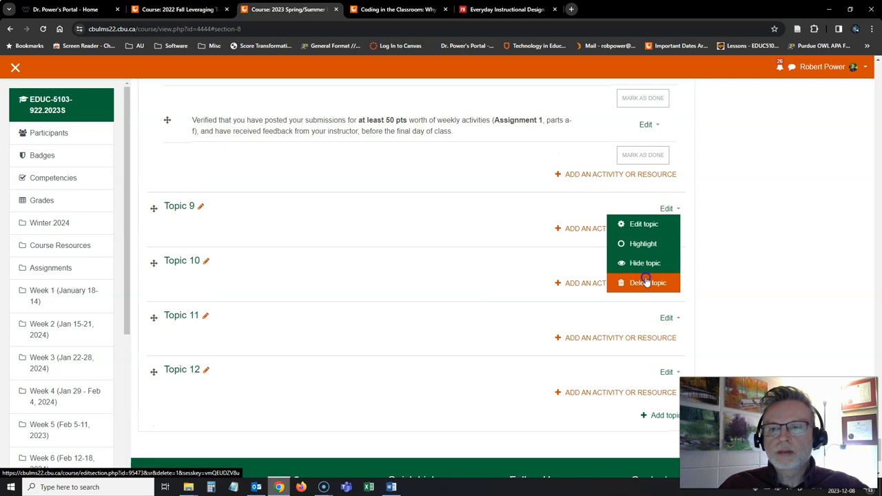
pyautogui.click(647, 283)
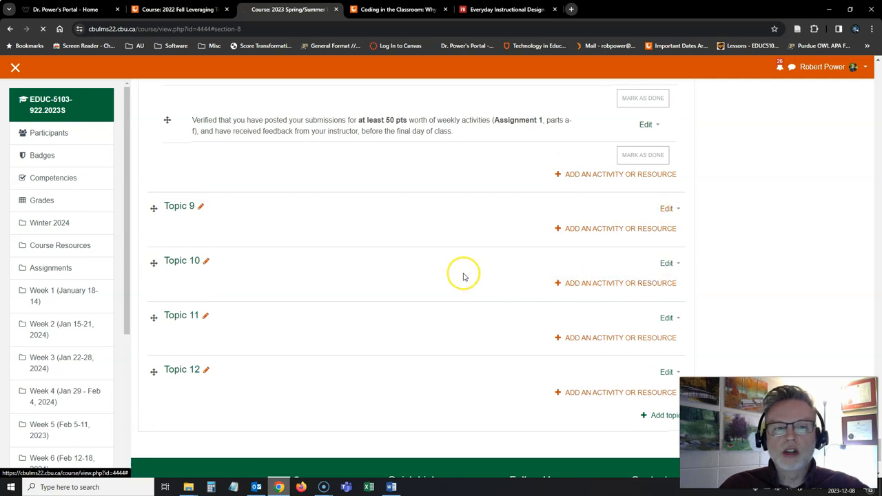